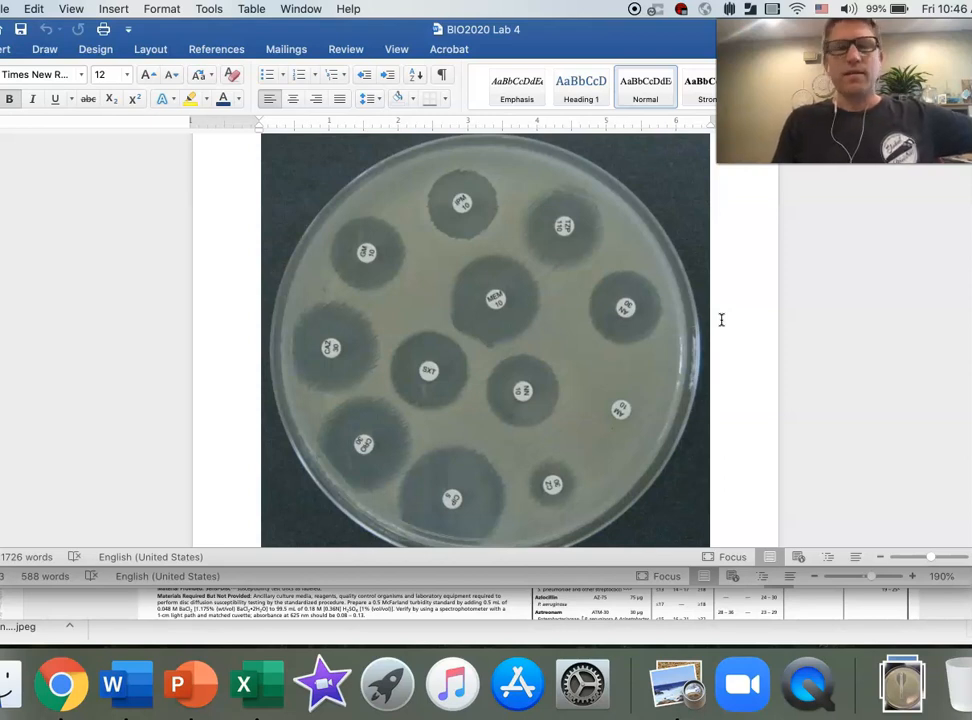
pyautogui.moveTo(720, 307)
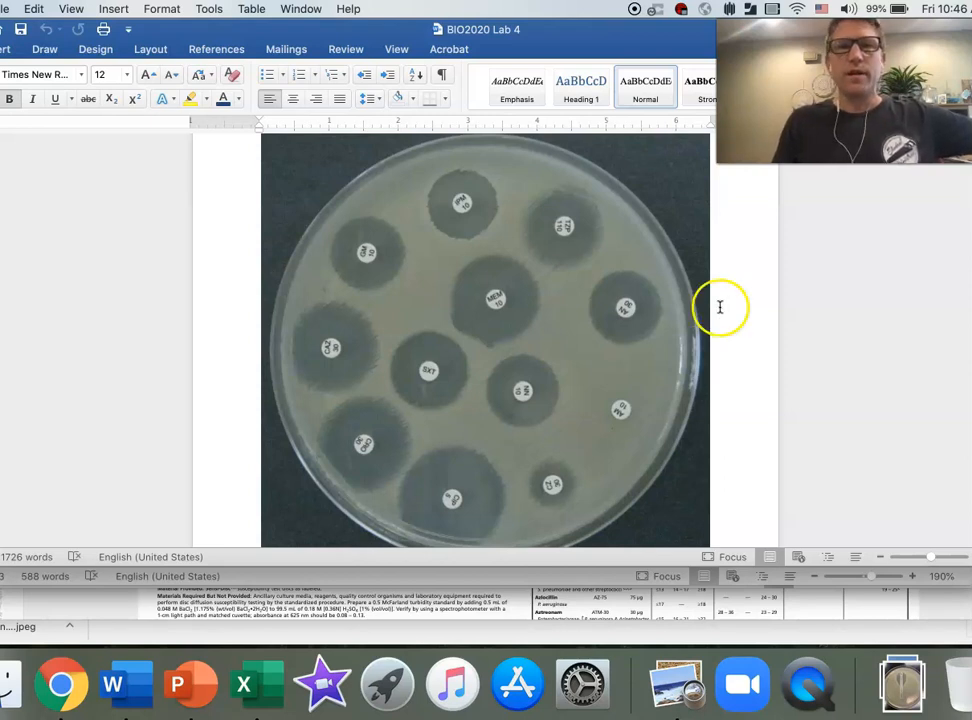
pyautogui.moveTo(456, 318)
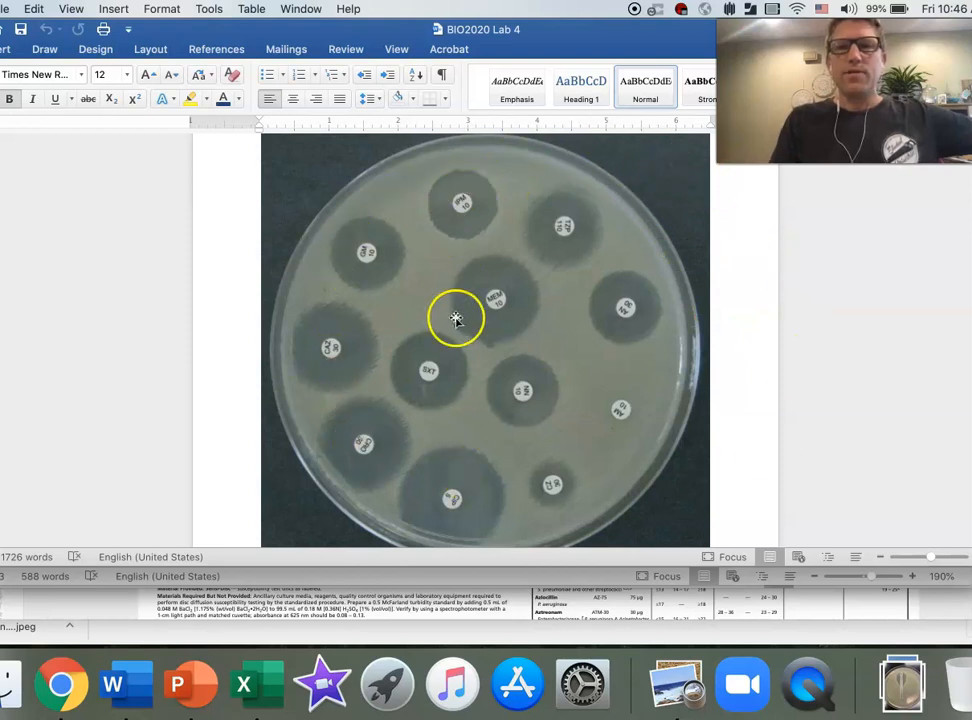
pyautogui.moveTo(627, 358)
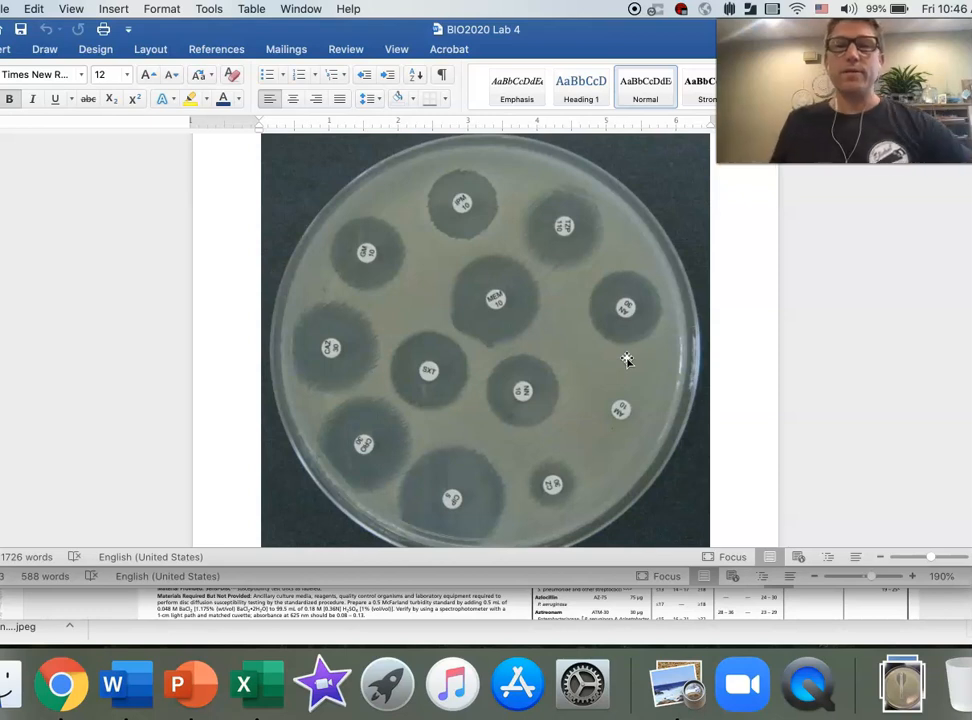
pyautogui.moveTo(513, 203)
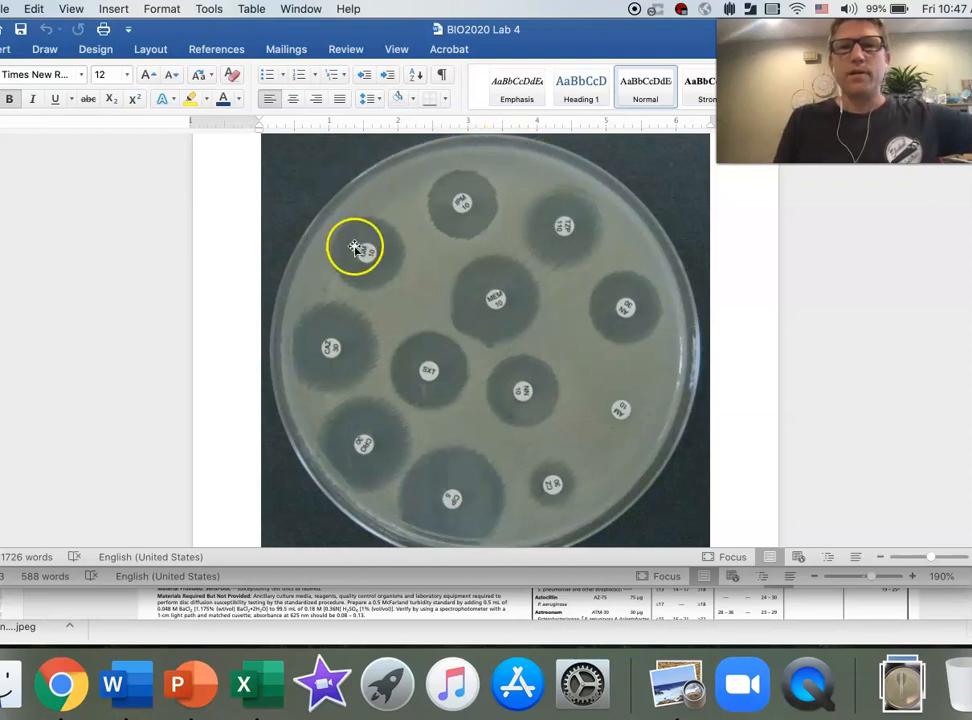
pyautogui.moveTo(648, 417)
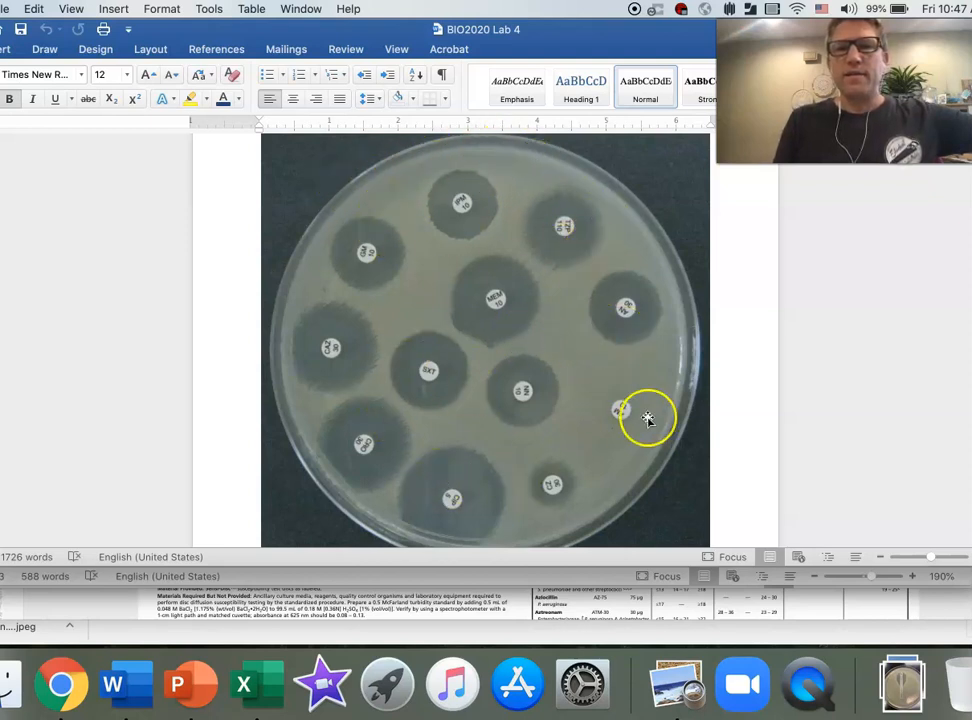
pyautogui.moveTo(610, 508)
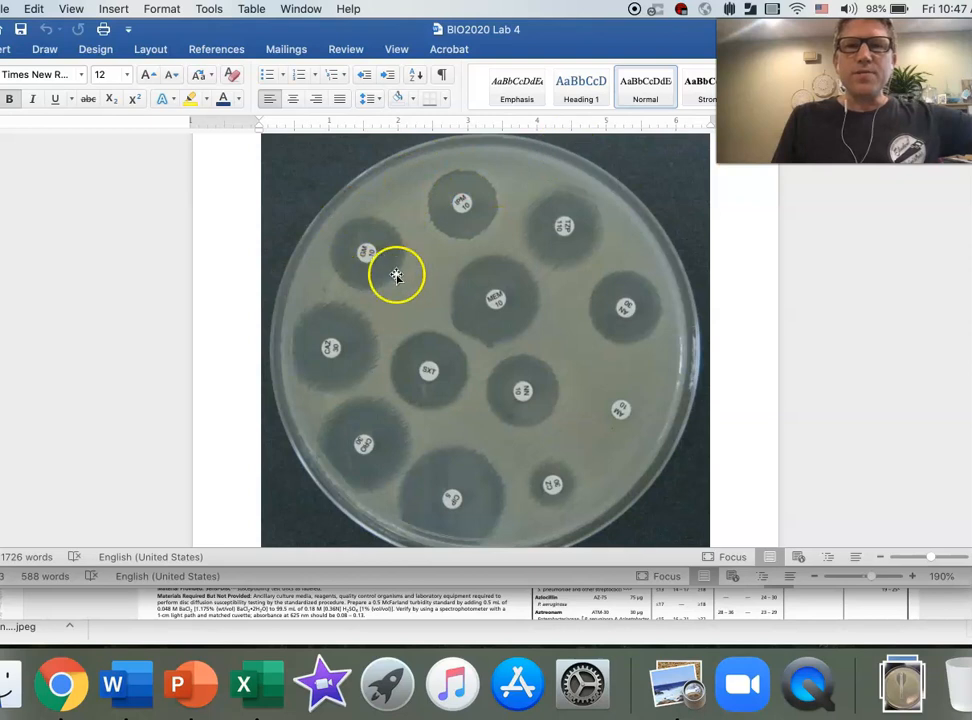
pyautogui.moveTo(430, 438)
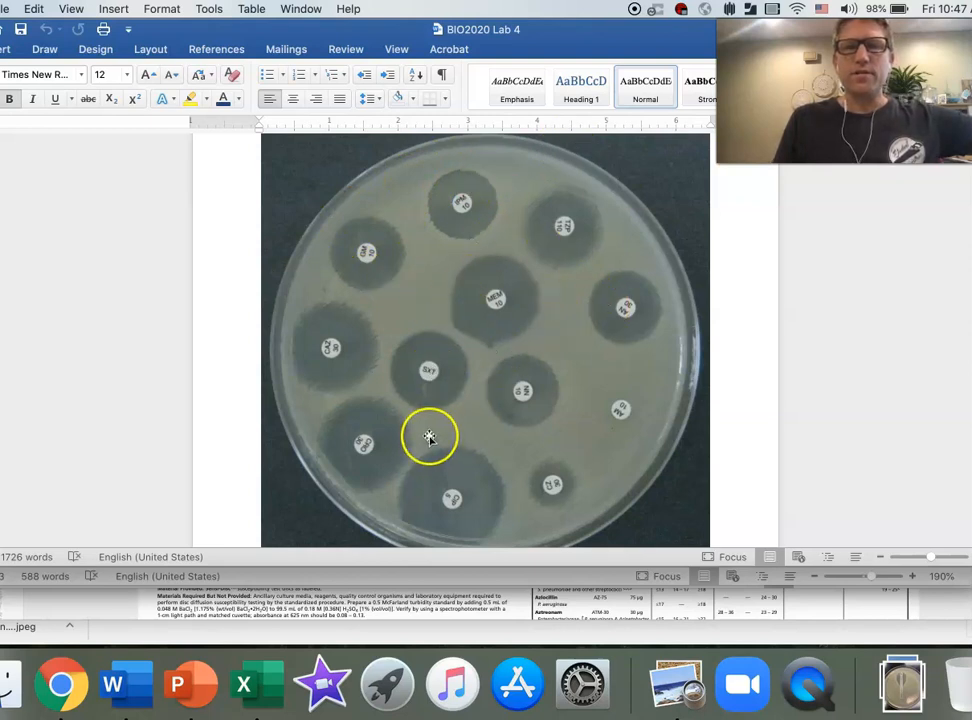
pyautogui.moveTo(565, 357)
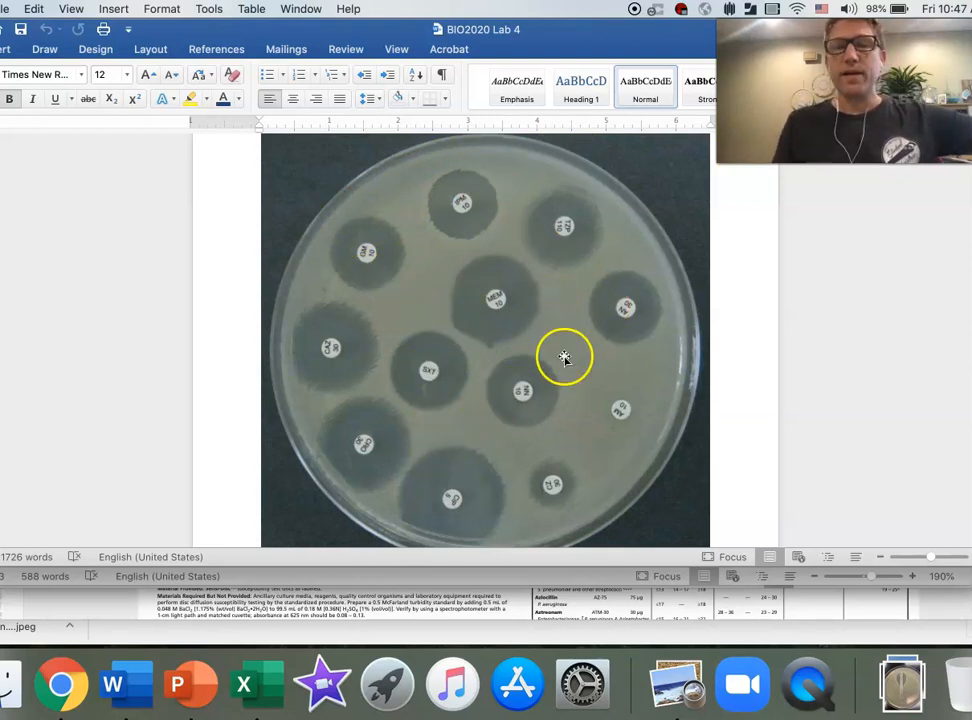
pyautogui.moveTo(423, 473)
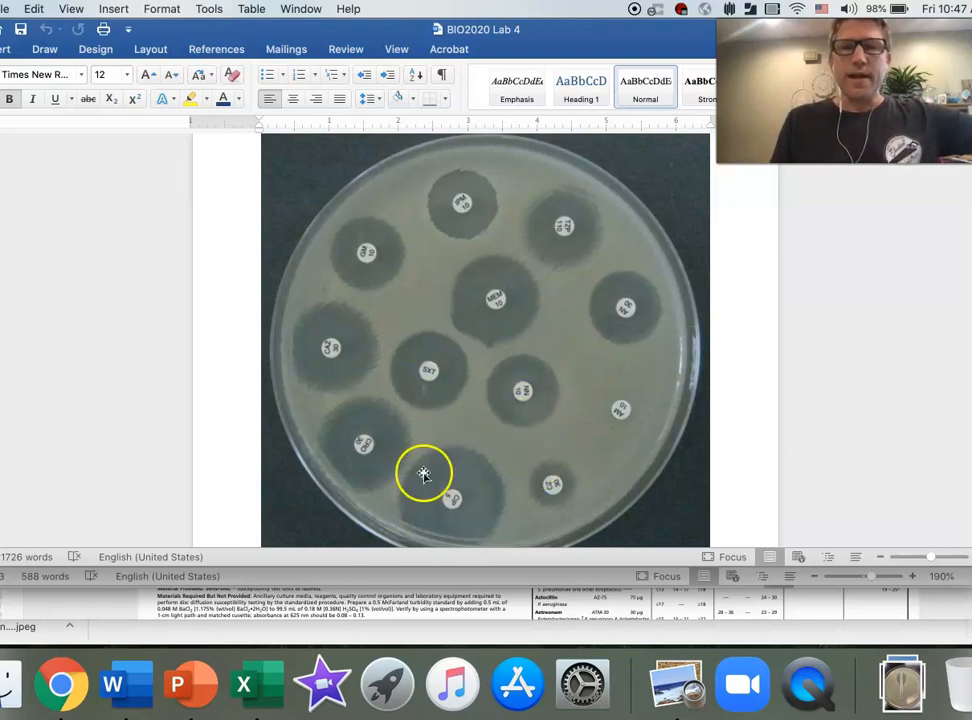
pyautogui.moveTo(421, 417)
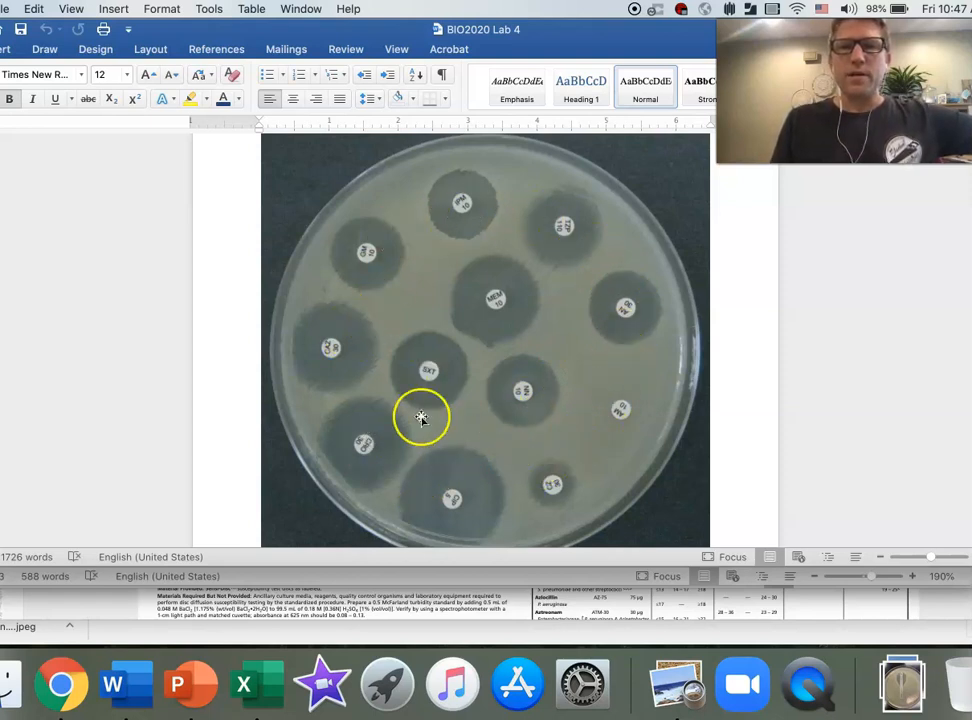
pyautogui.moveTo(586, 364)
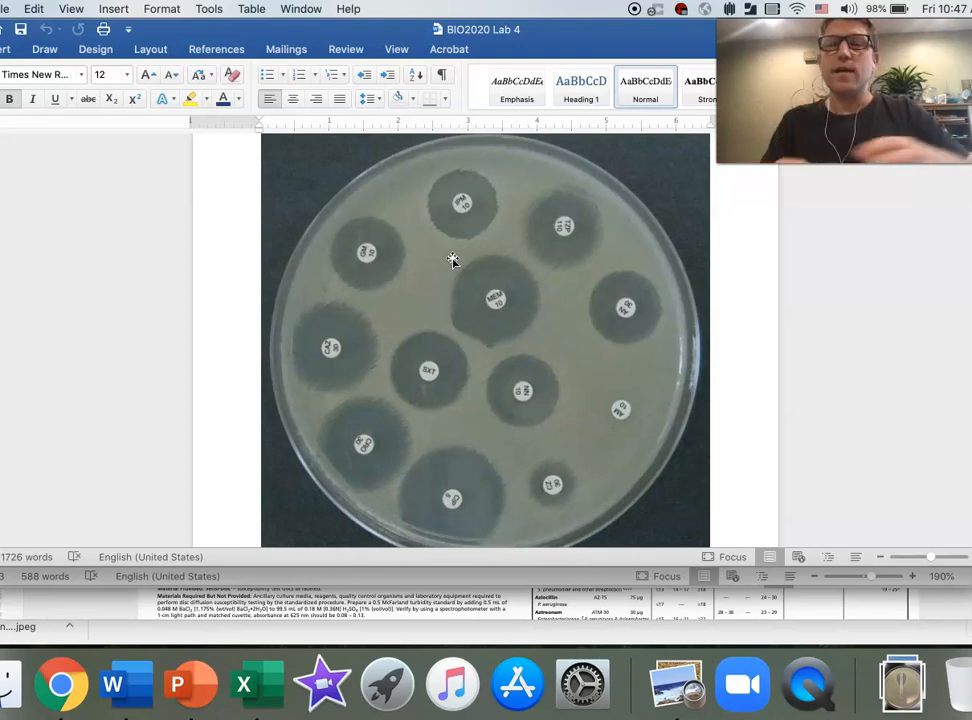
pyautogui.moveTo(425, 463)
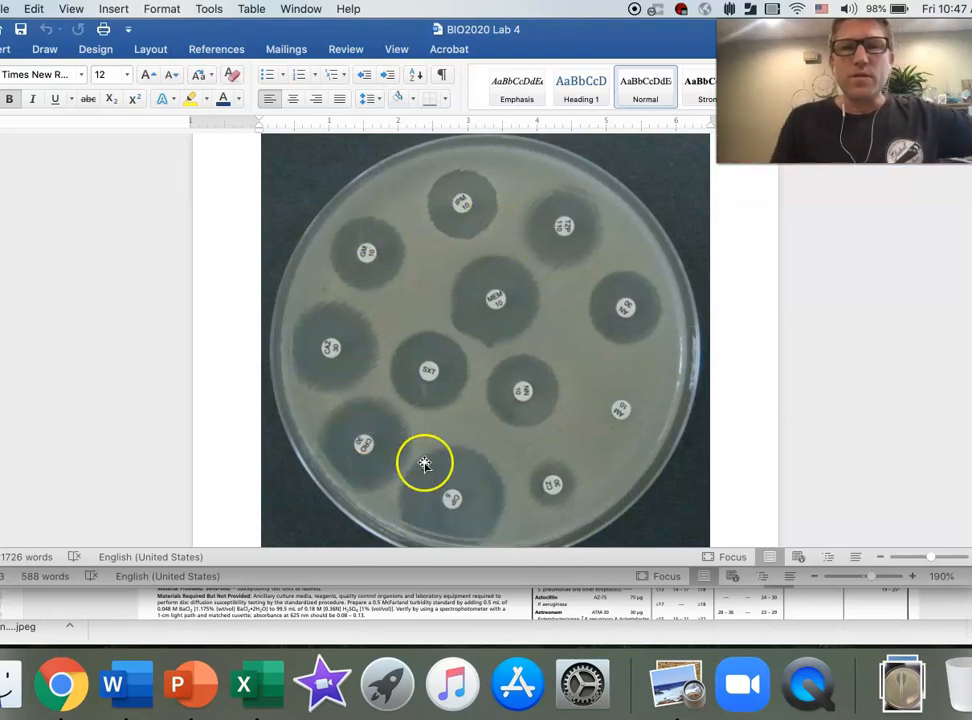
pyautogui.moveTo(595, 367)
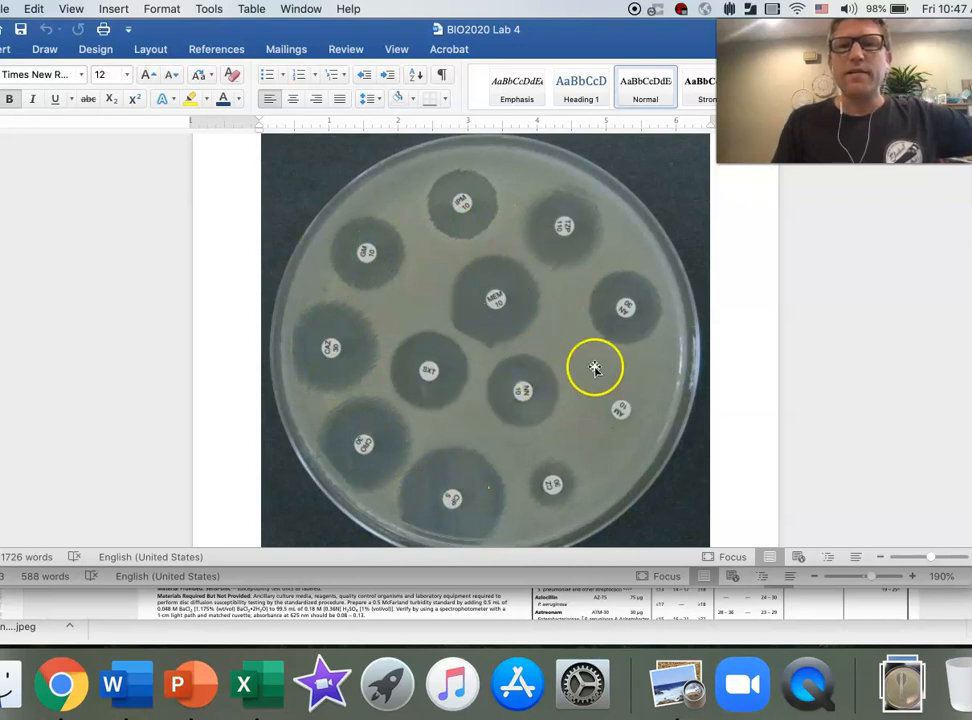
pyautogui.moveTo(503, 305)
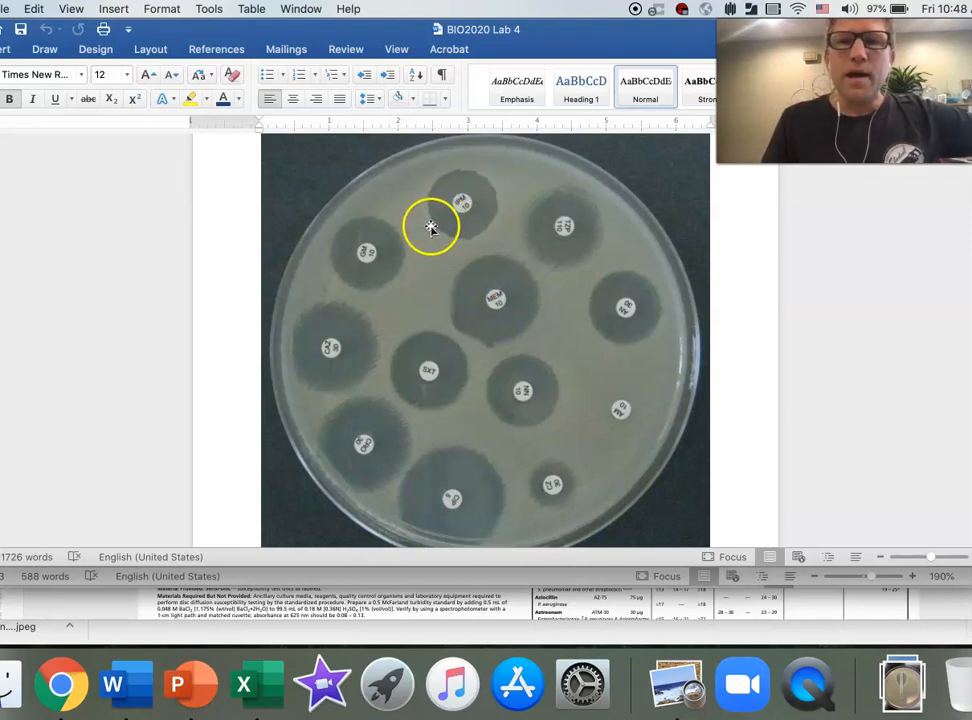
pyautogui.moveTo(490, 186)
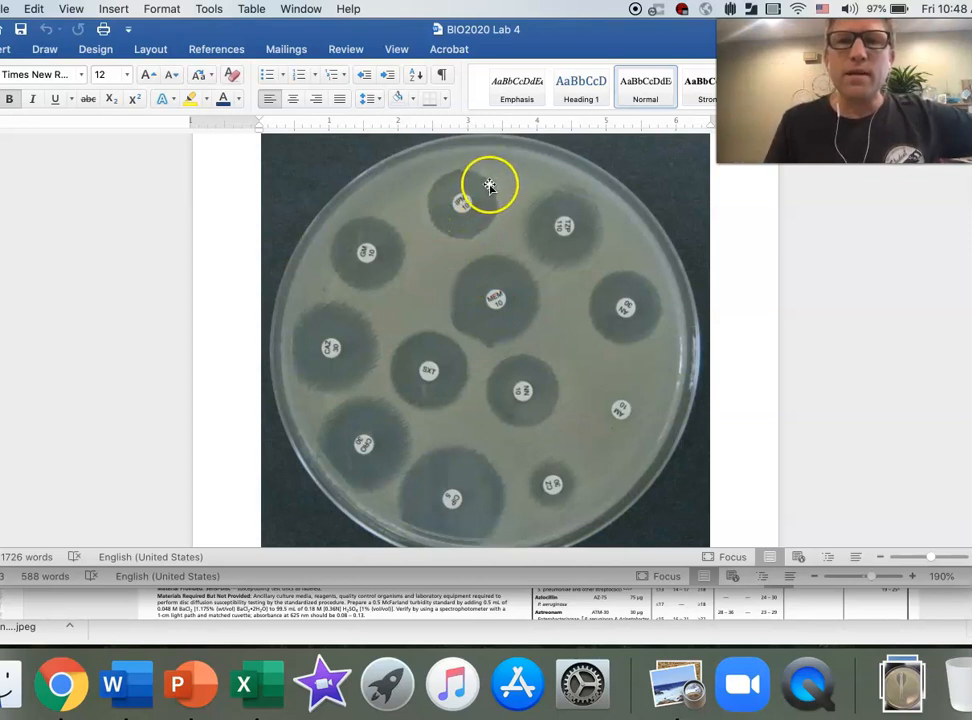
pyautogui.moveTo(497, 180)
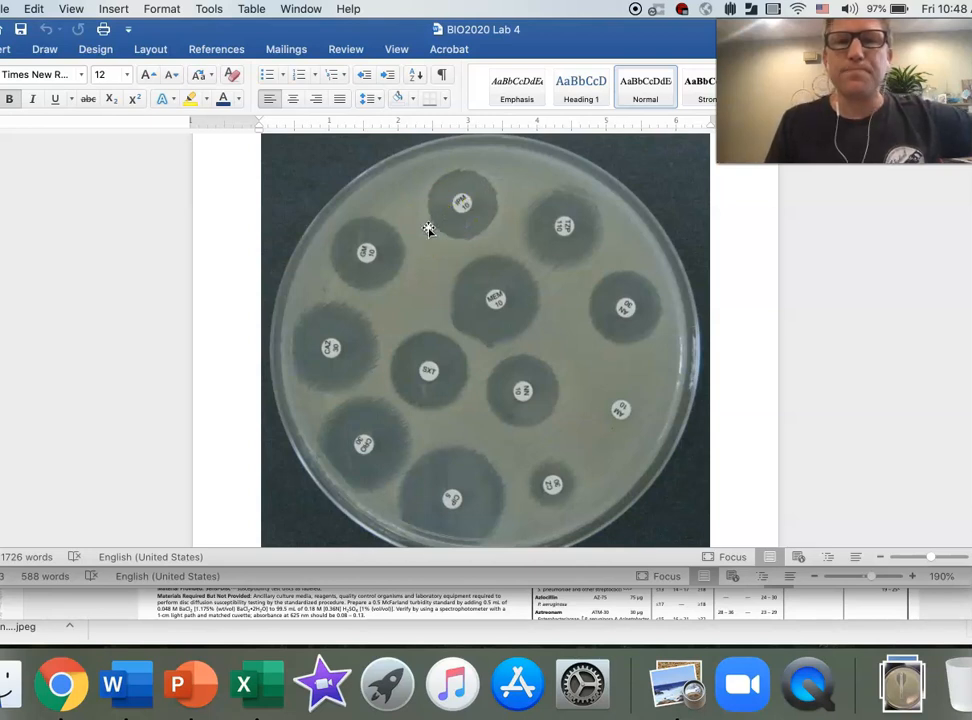
# Scroll to the antibiotic zone table and place the cursor at imipenem's 13 mm zone.
pyautogui.scroll(-3)
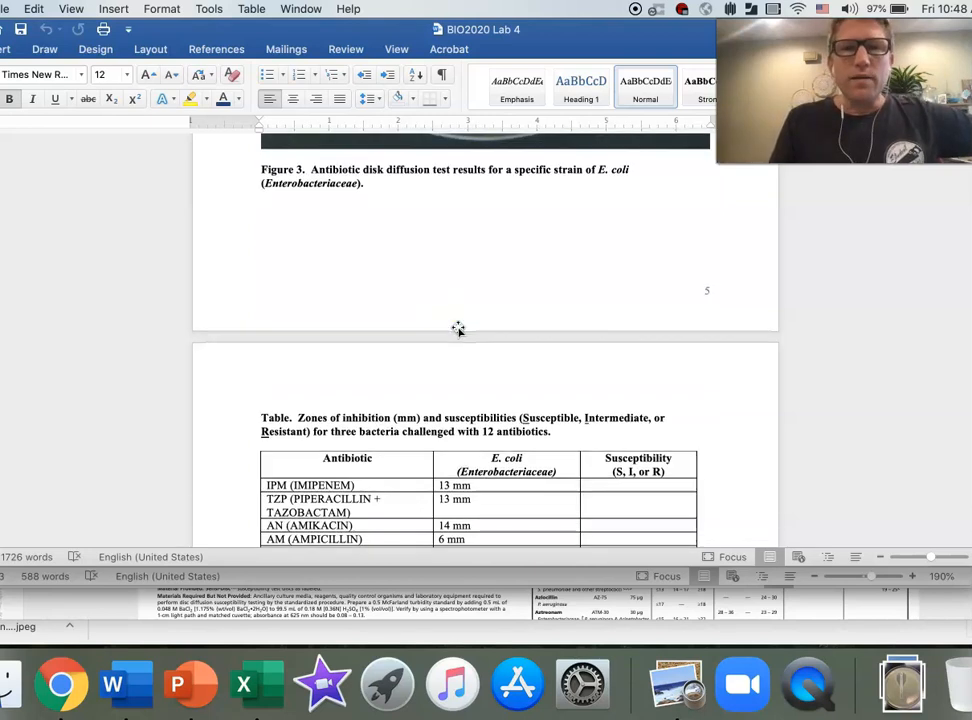
pyautogui.scroll(-3)
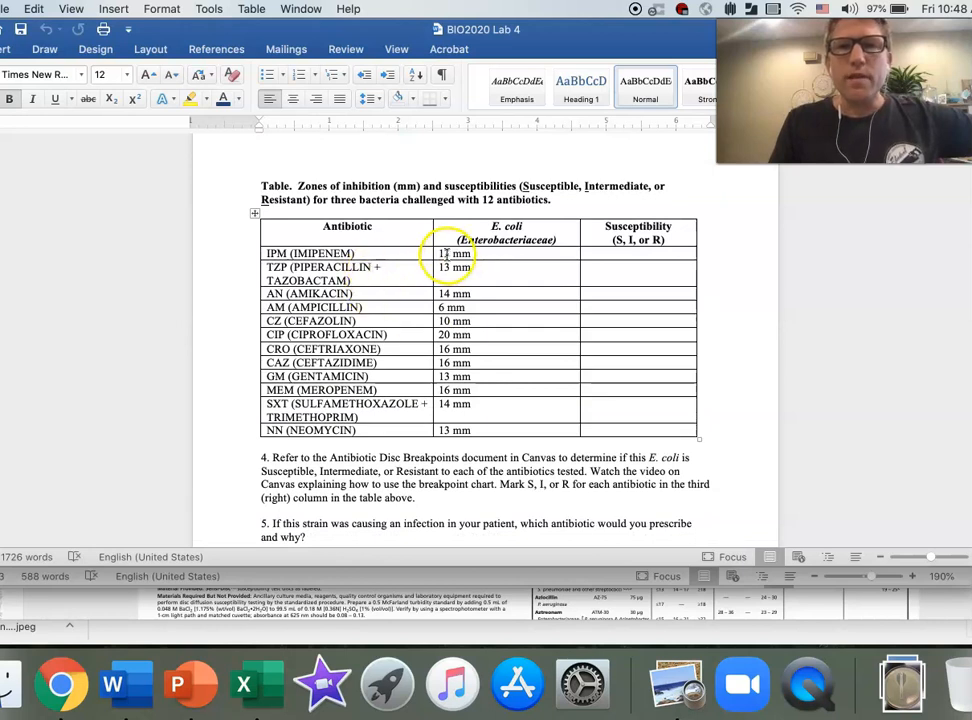
pyautogui.click(455, 253)
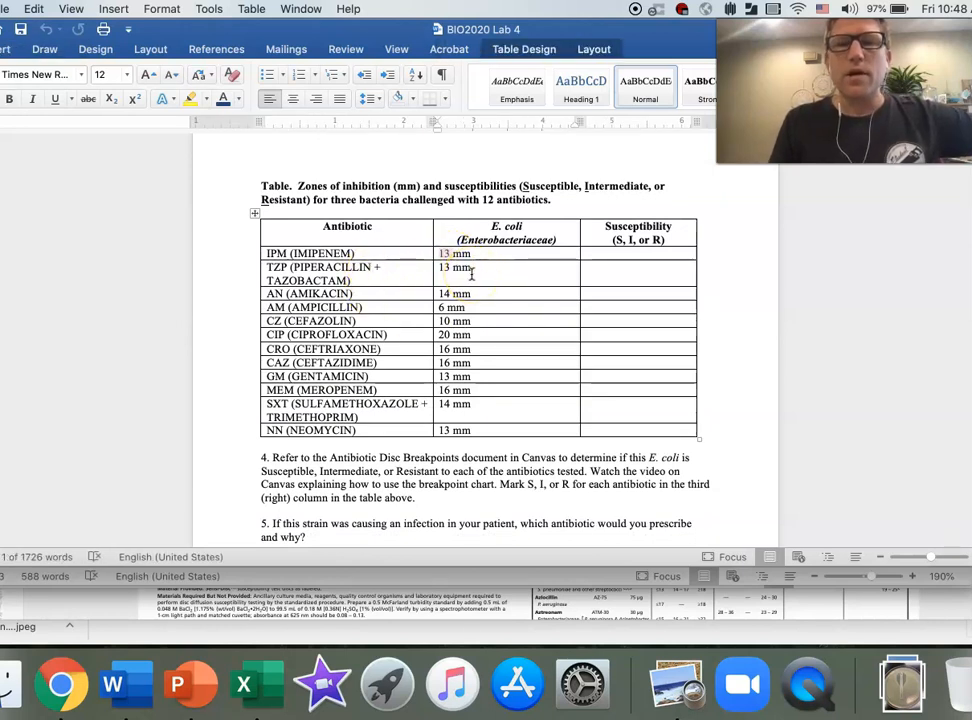
pyautogui.scroll(3)
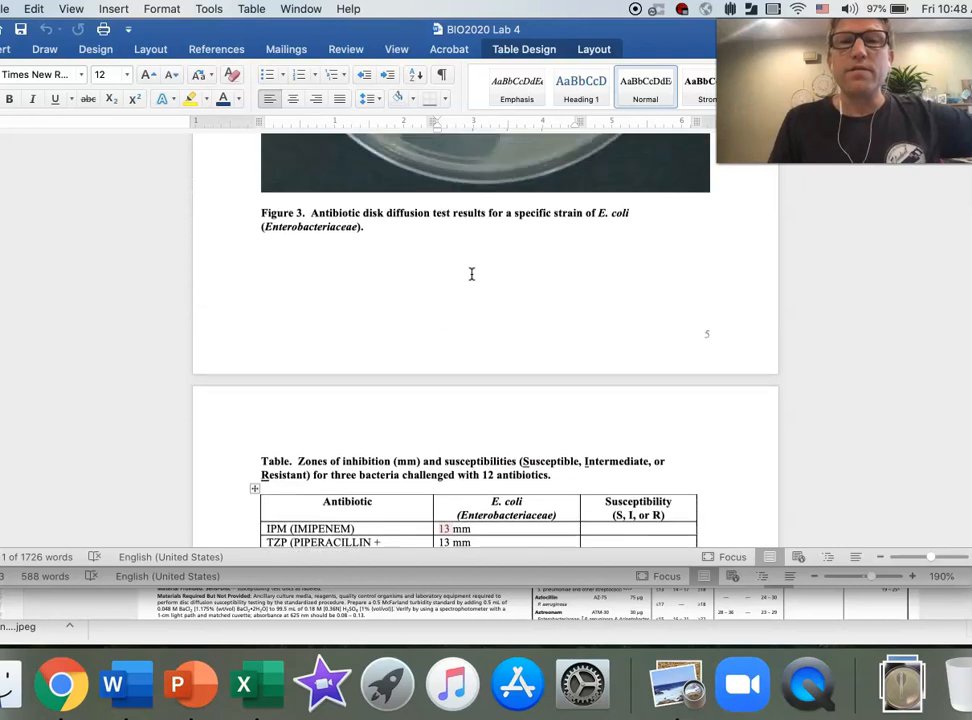
pyautogui.scroll(3)
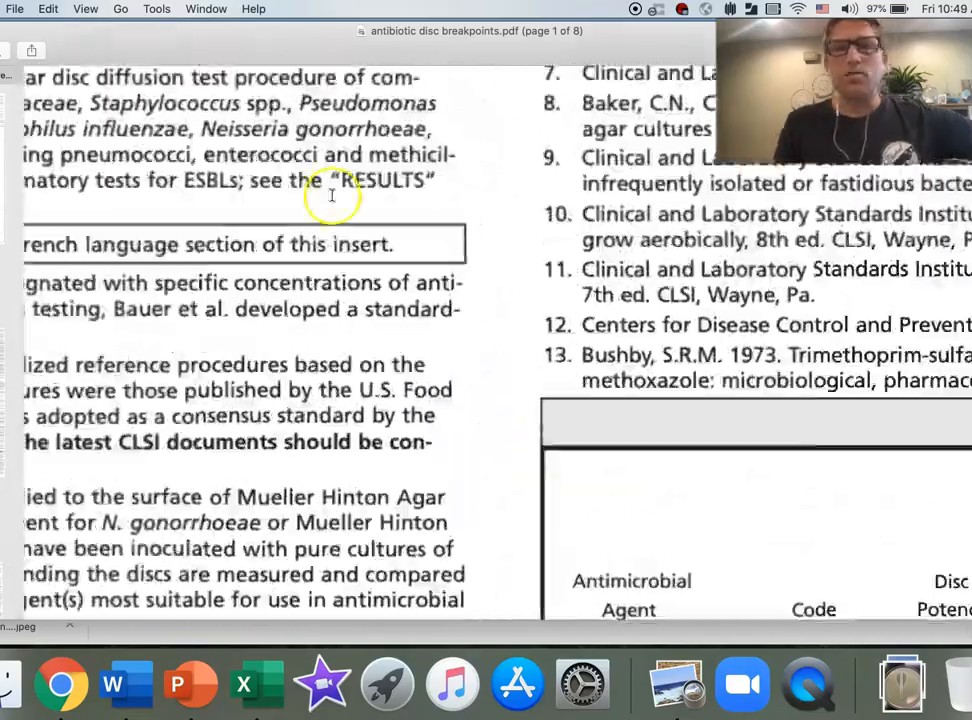
# Scroll the breakpoints PDF down to the Zone Diameter Interpretive Standards table.
pyautogui.scroll(-3)
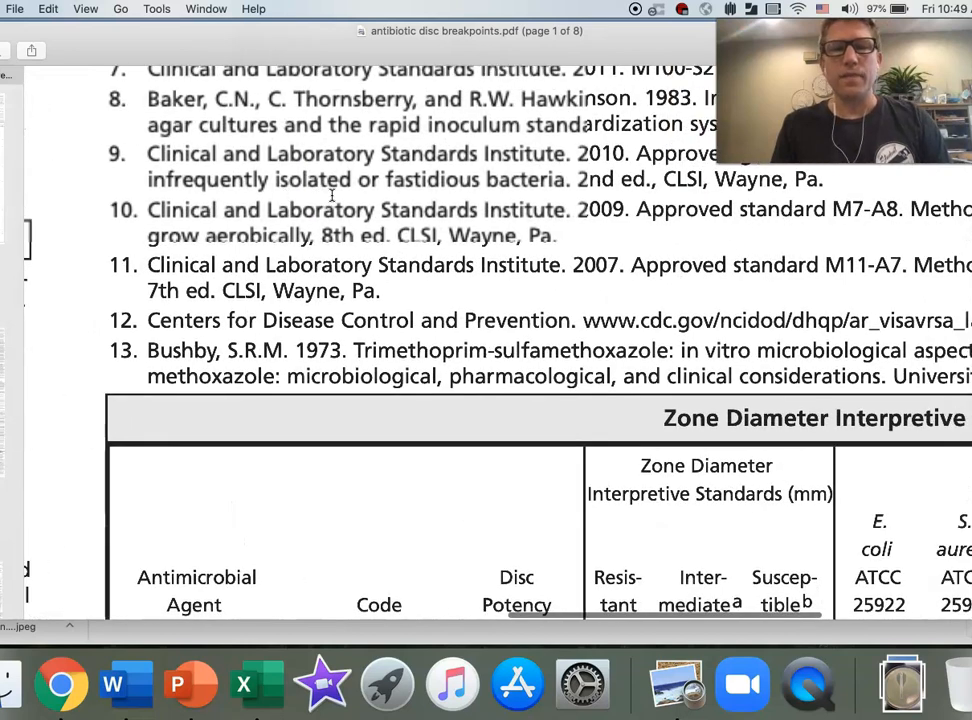
pyautogui.scroll(-3)
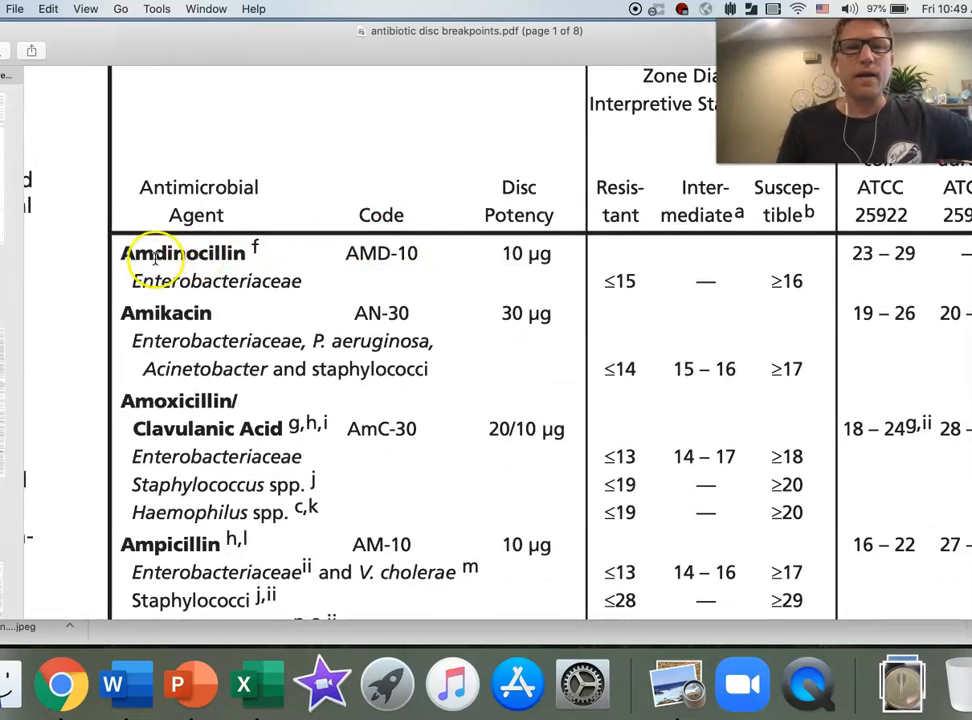
pyautogui.moveTo(190, 253)
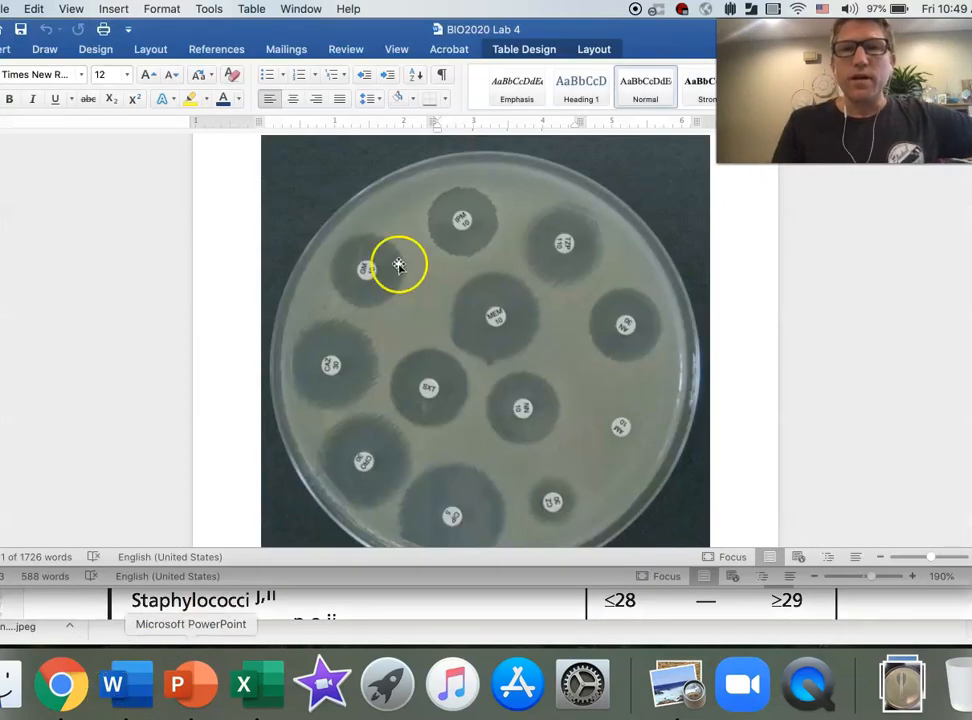
pyautogui.moveTo(465, 220)
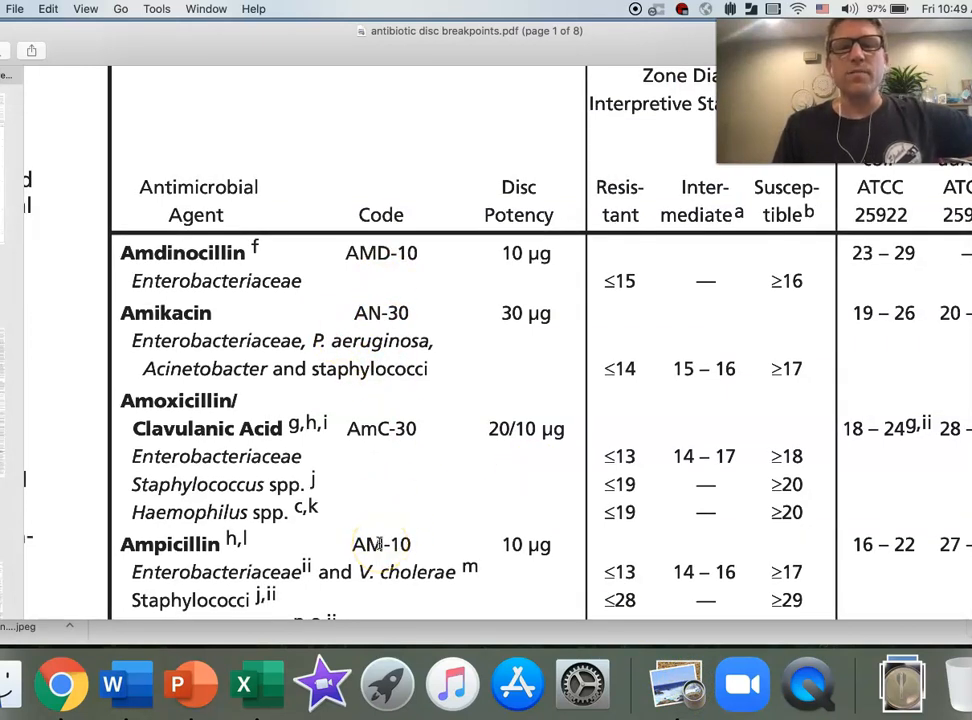
pyautogui.moveTo(395, 285)
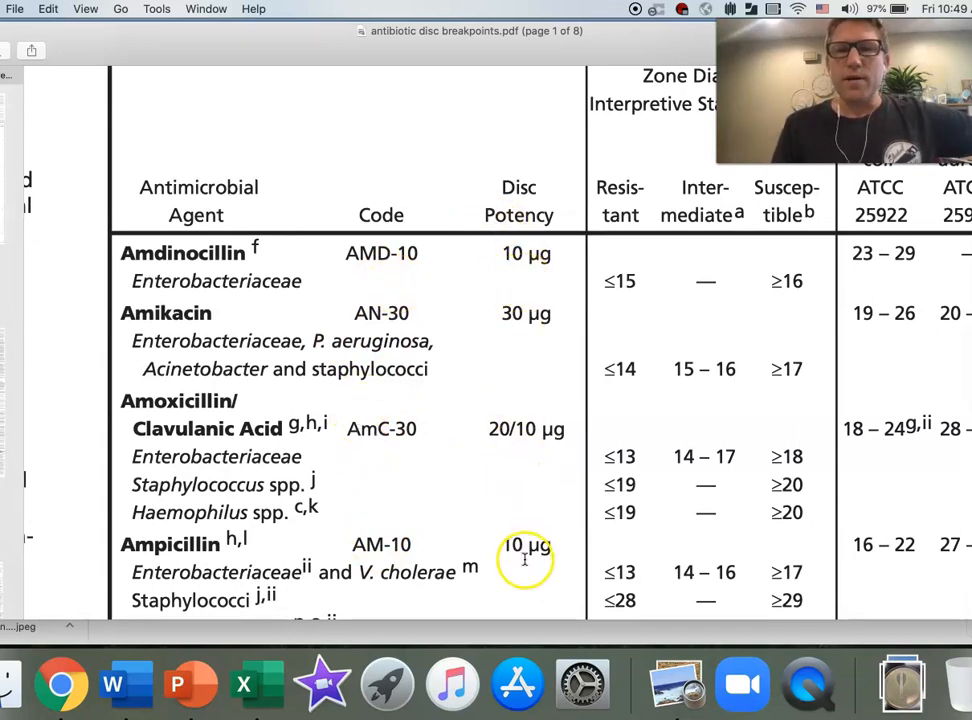
pyautogui.moveTo(528, 235)
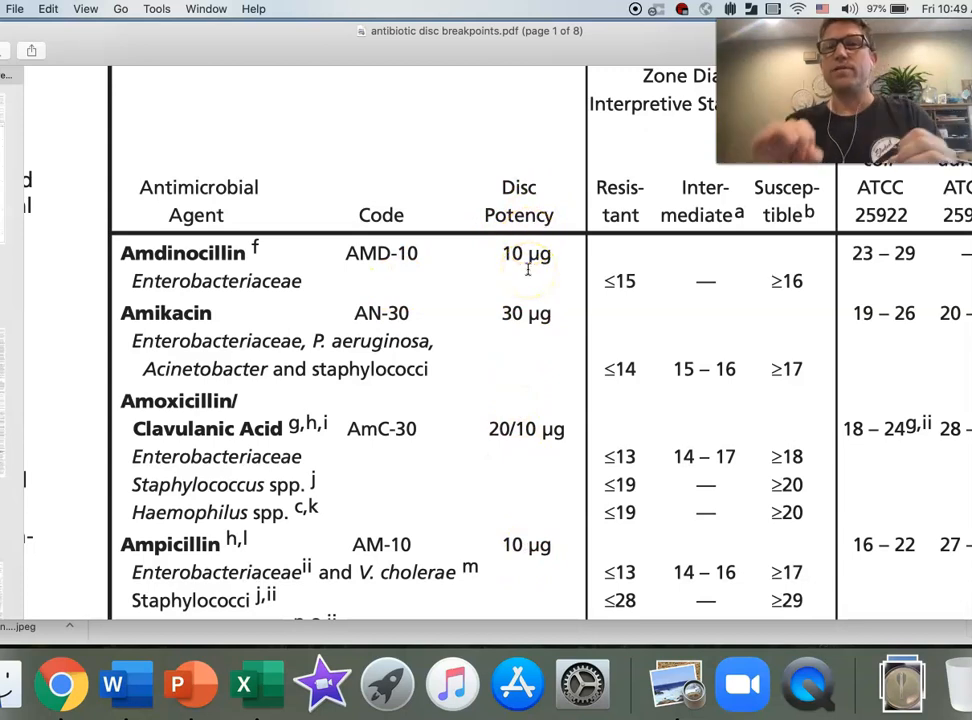
# Scroll down to ciprofloxacin, then back up to the ampicillin/sulbactam and azithromycin rows.
pyautogui.scroll(-3)
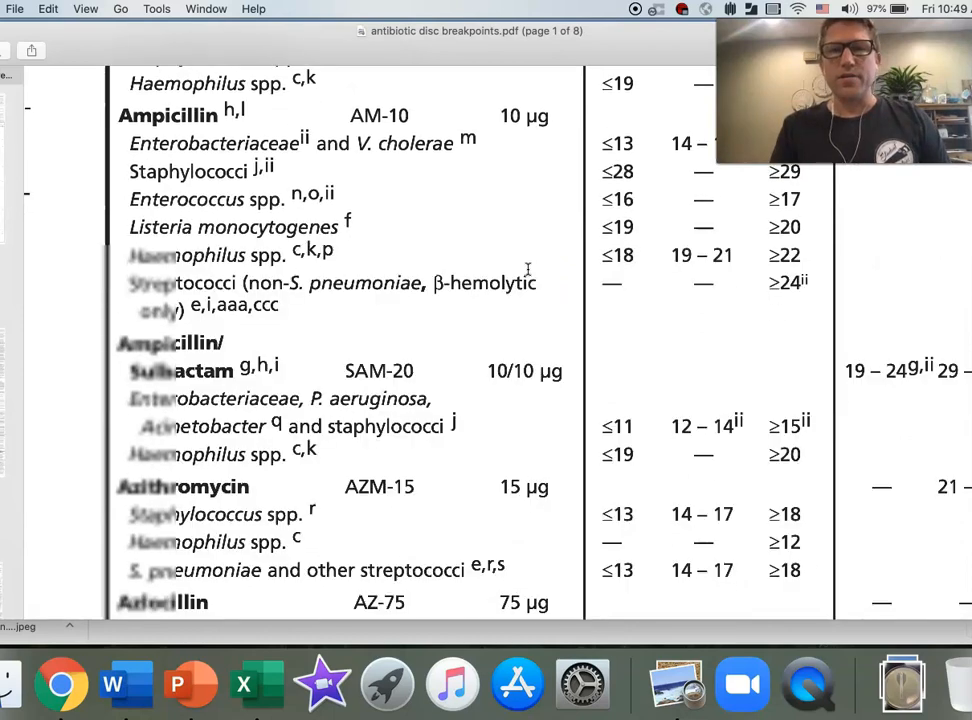
pyautogui.scroll(-3)
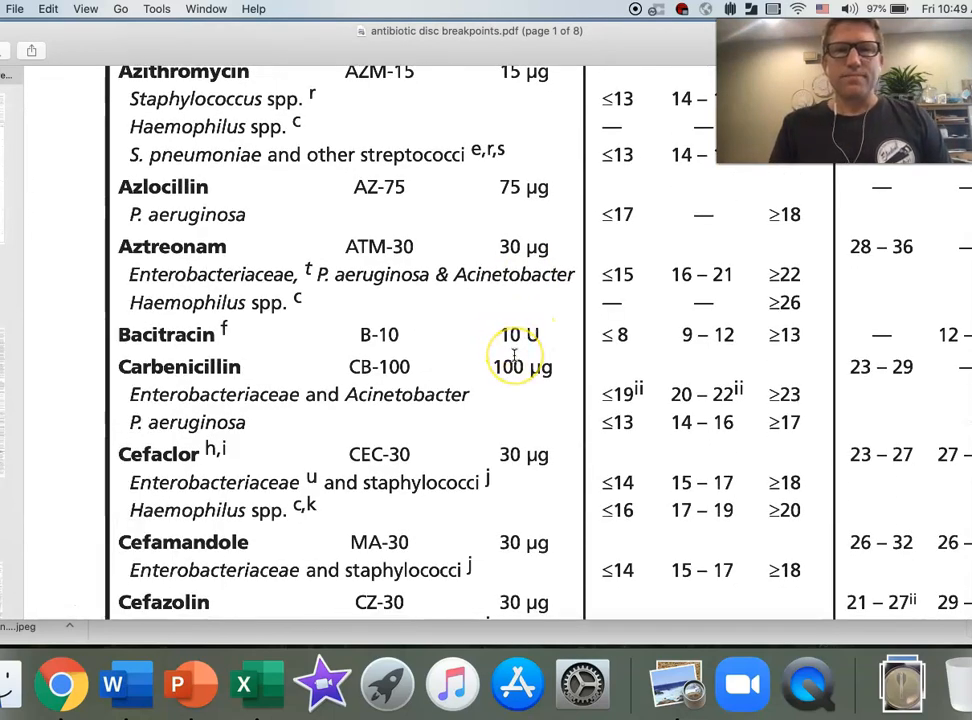
pyautogui.scroll(-3)
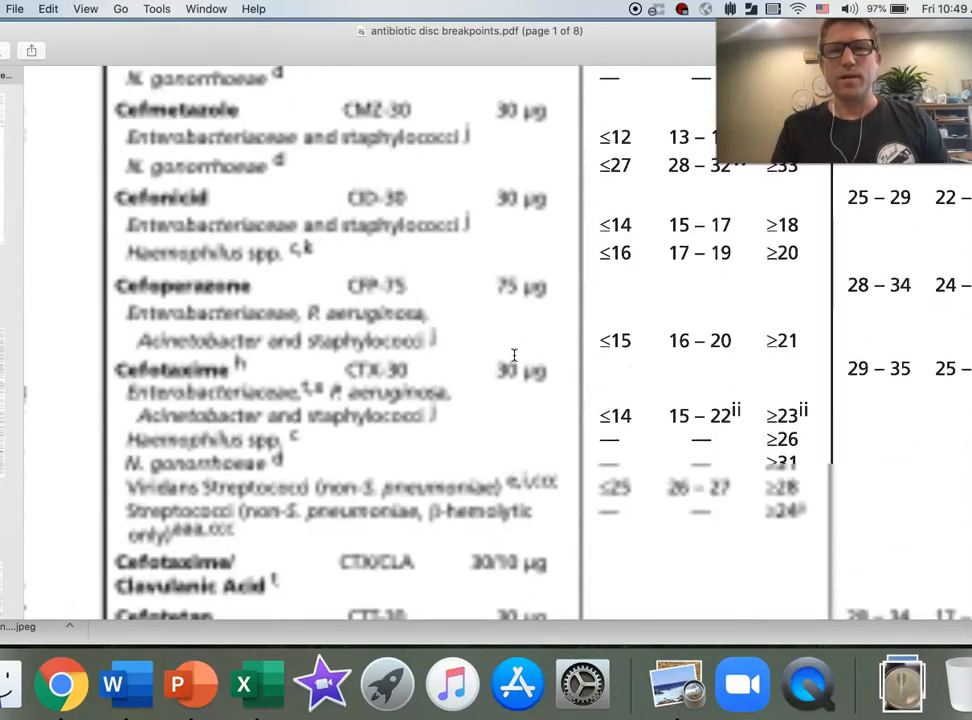
pyautogui.scroll(-3)
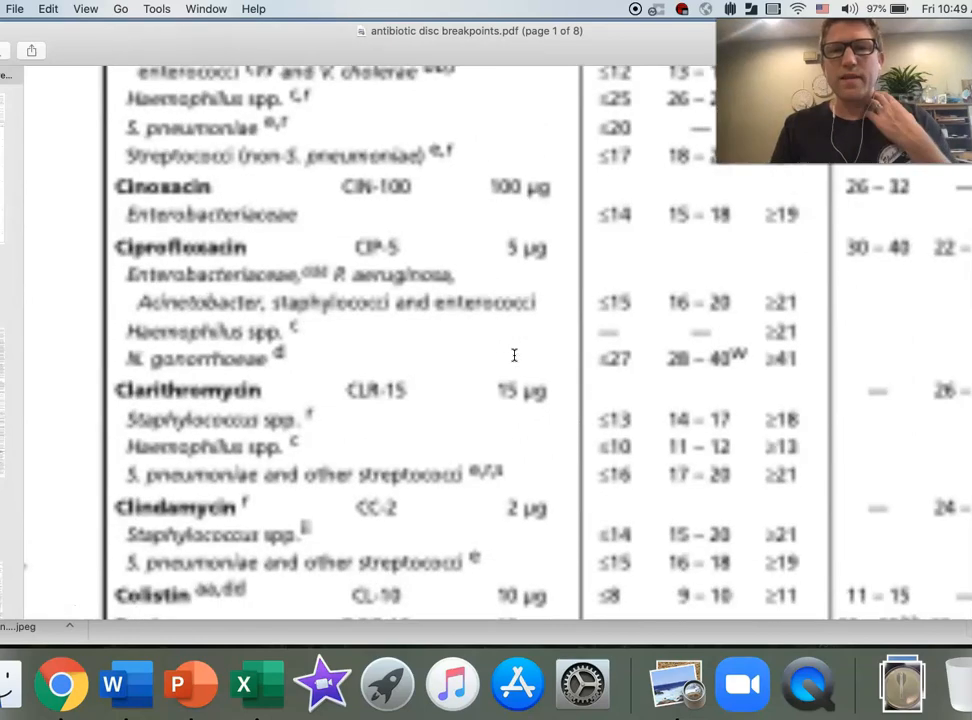
pyautogui.scroll(3)
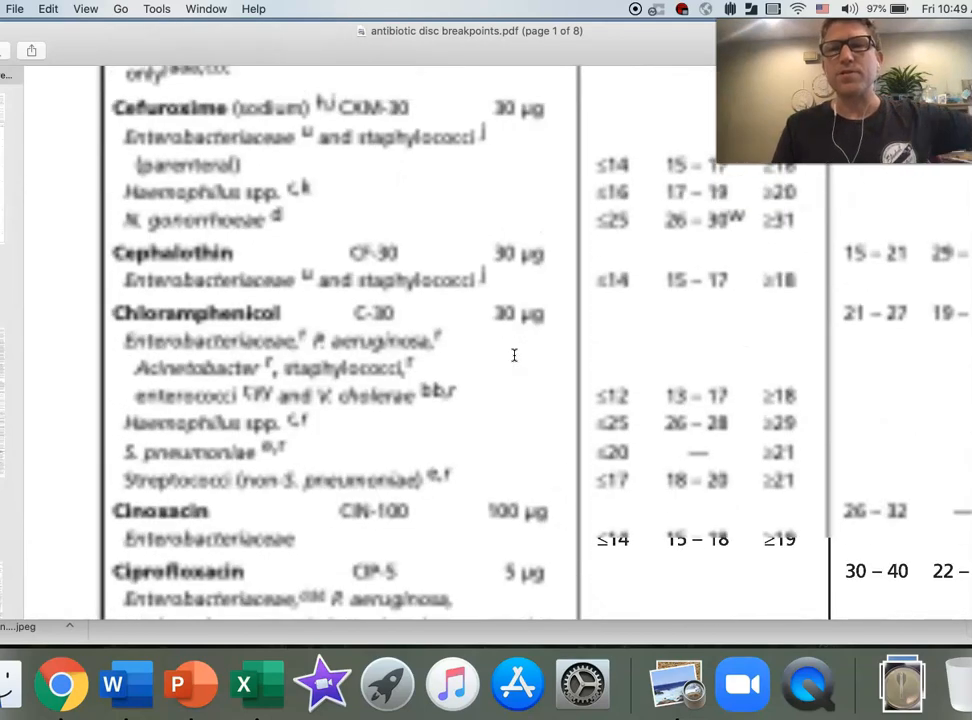
pyautogui.scroll(3)
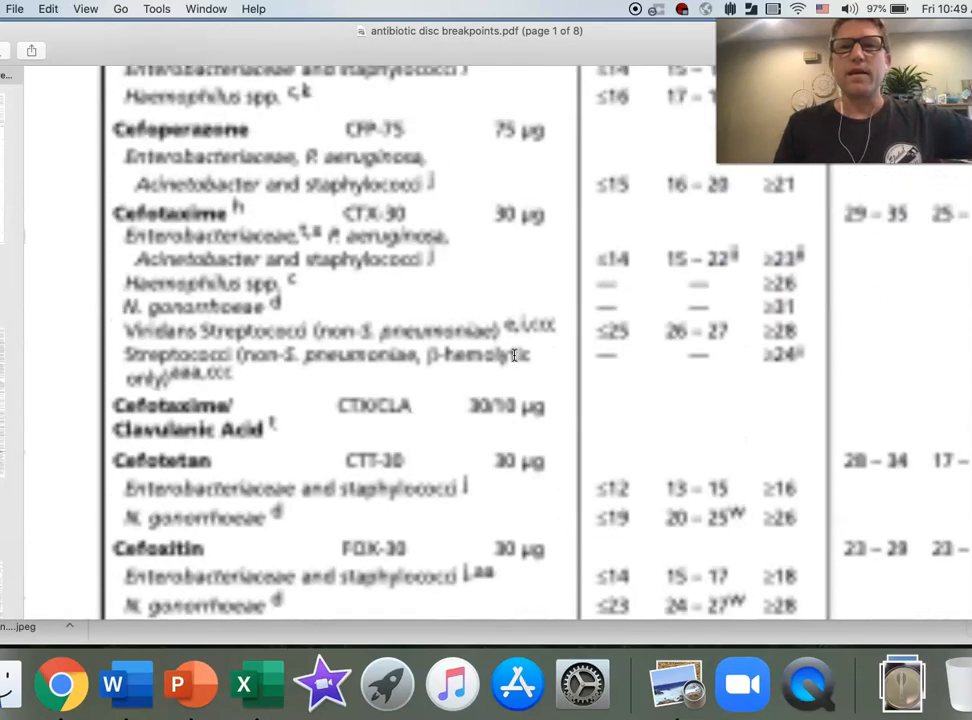
pyautogui.scroll(3)
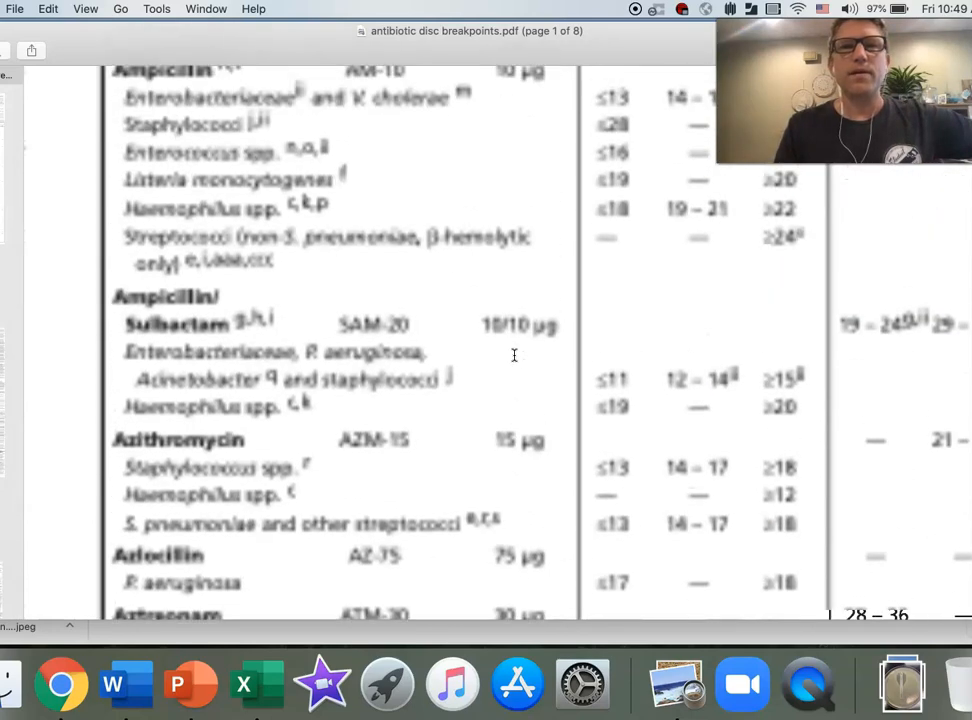
# Scroll to the chart's top, showing amoxicillin/clavulanic acid cutoffs ≤13, 14–17, ≥18.
pyautogui.scroll(3)
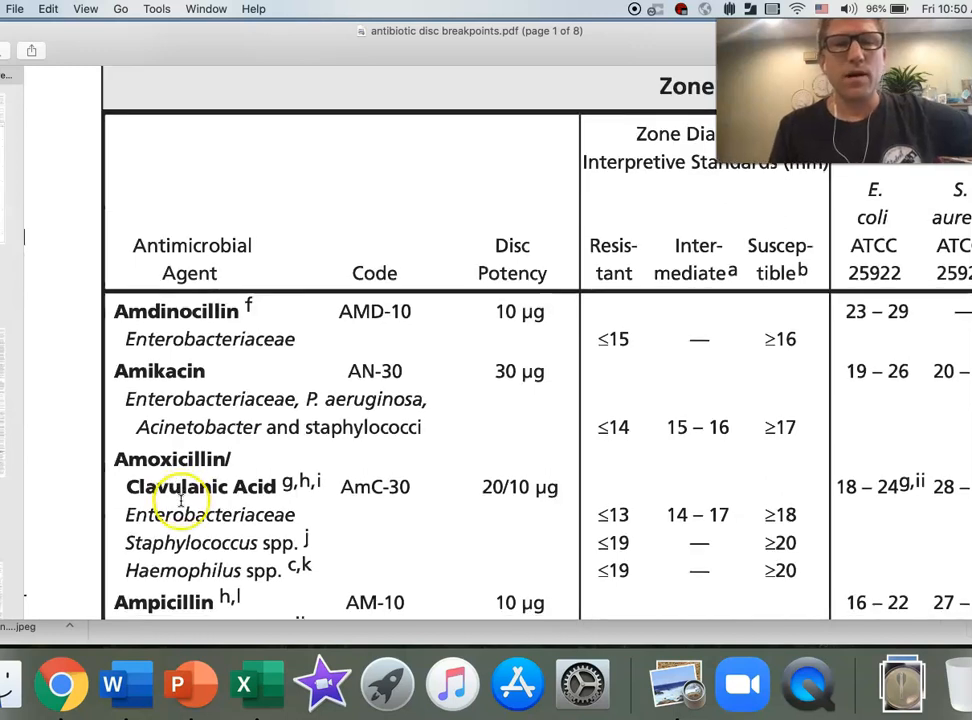
pyautogui.scroll(-3)
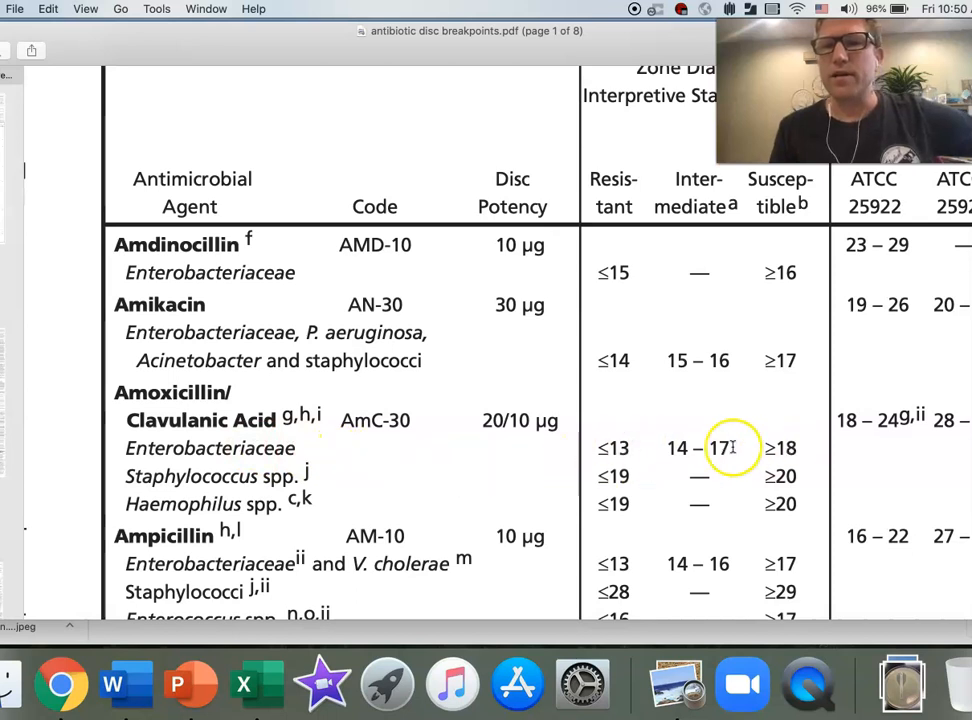
pyautogui.moveTo(405, 451)
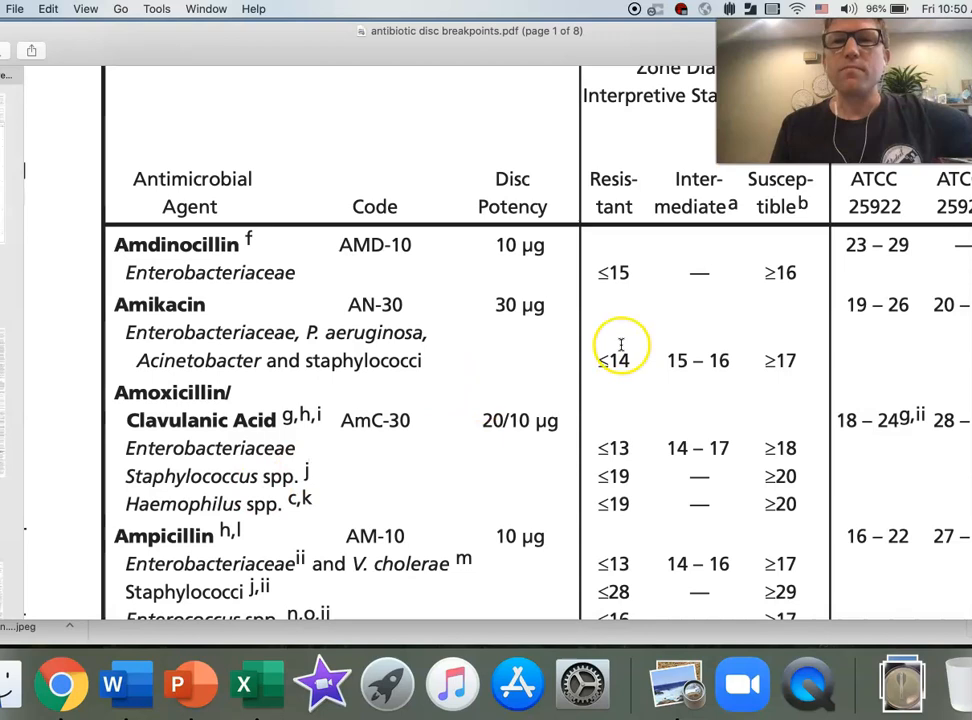
pyautogui.scroll(3)
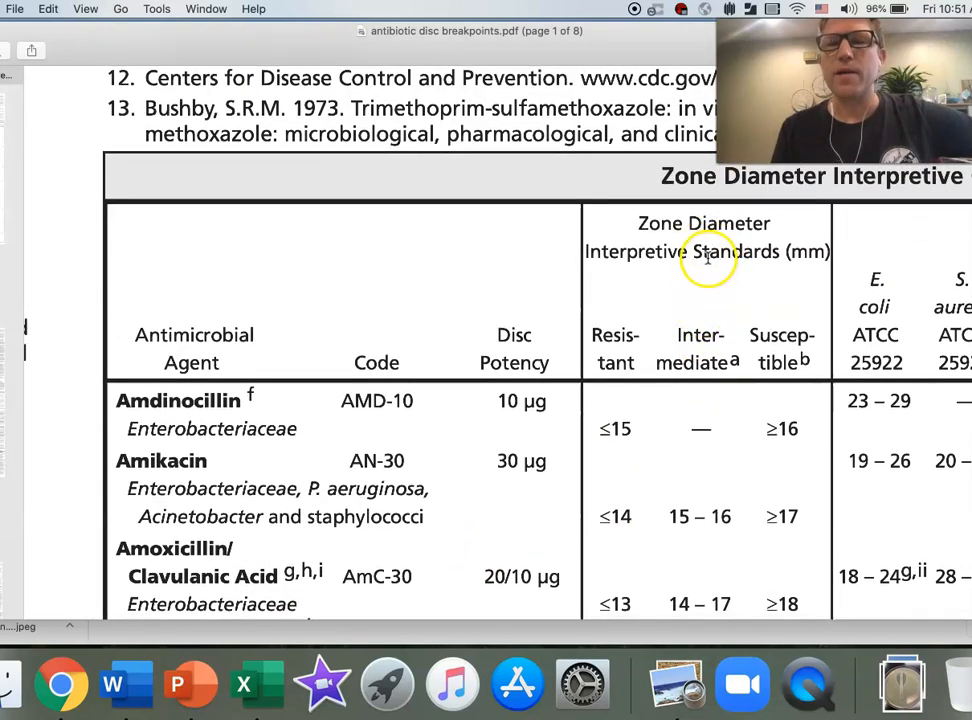
pyautogui.moveTo(160, 401)
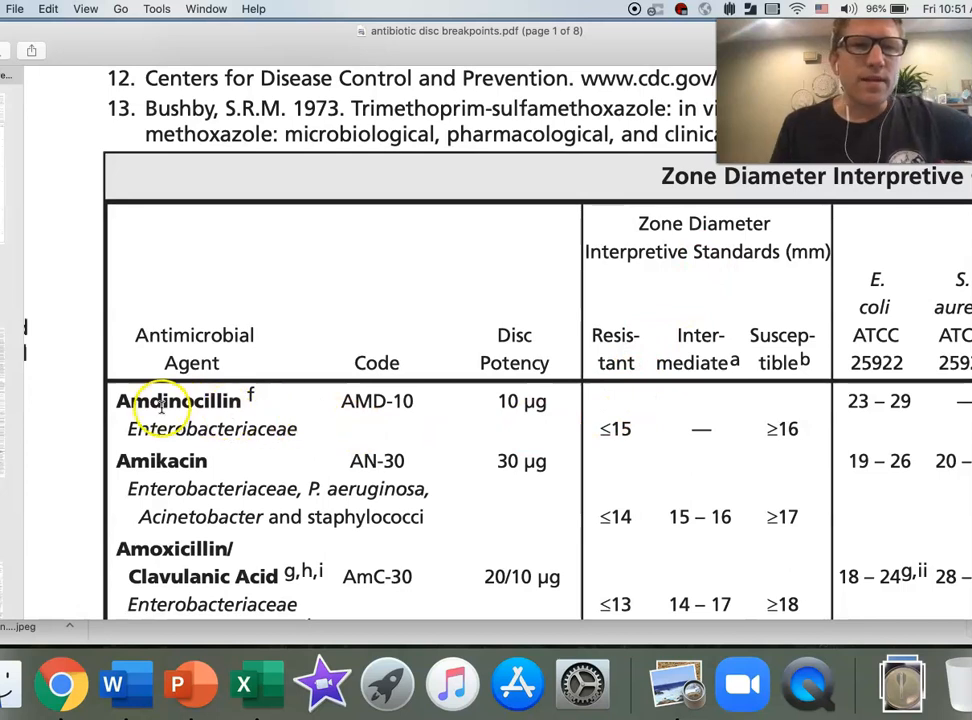
pyautogui.moveTo(628, 390)
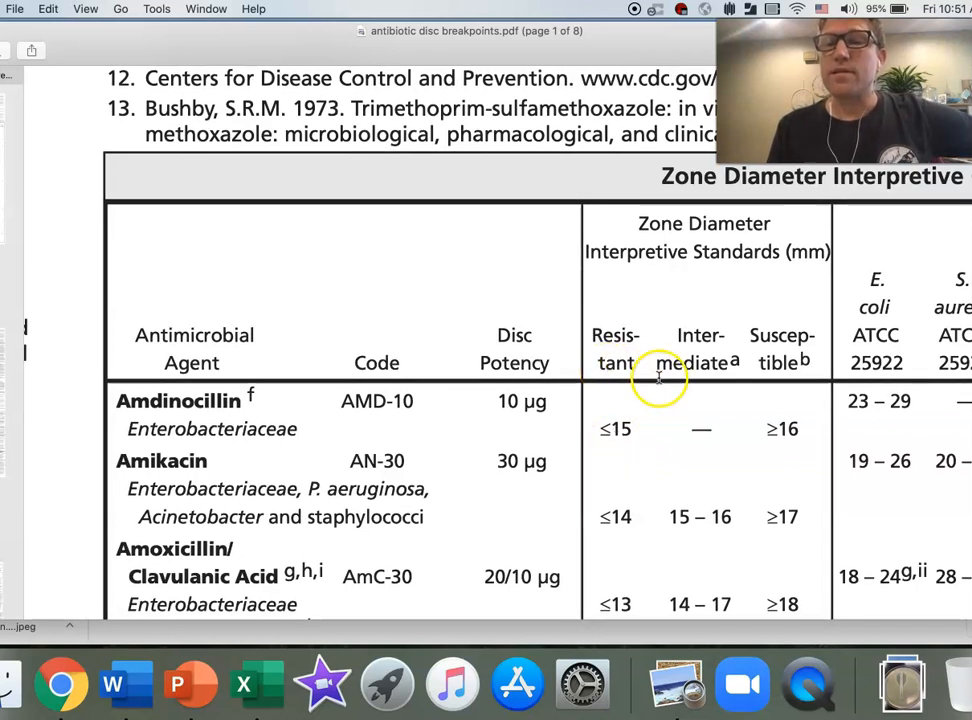
pyautogui.moveTo(790, 440)
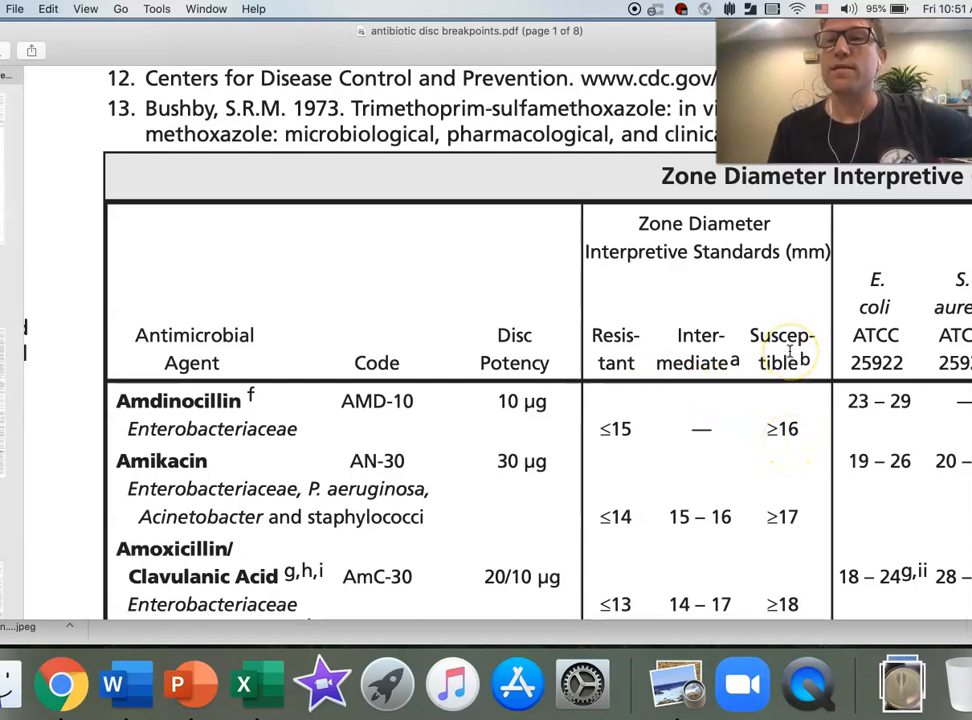
pyautogui.moveTo(627, 325)
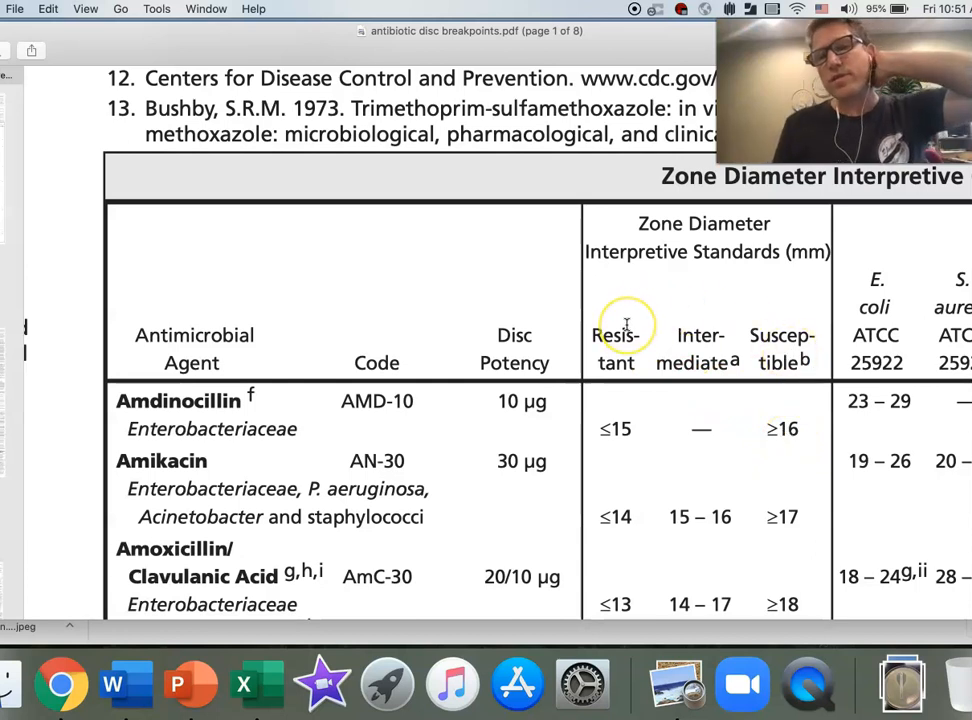
pyautogui.moveTo(700, 333)
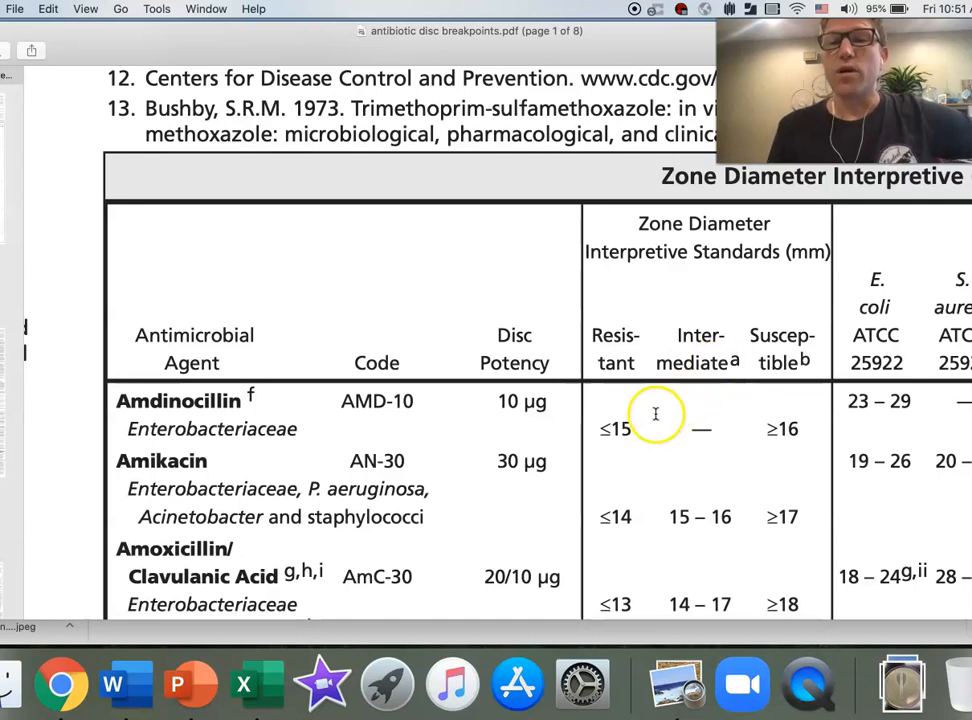
pyautogui.moveTo(762, 421)
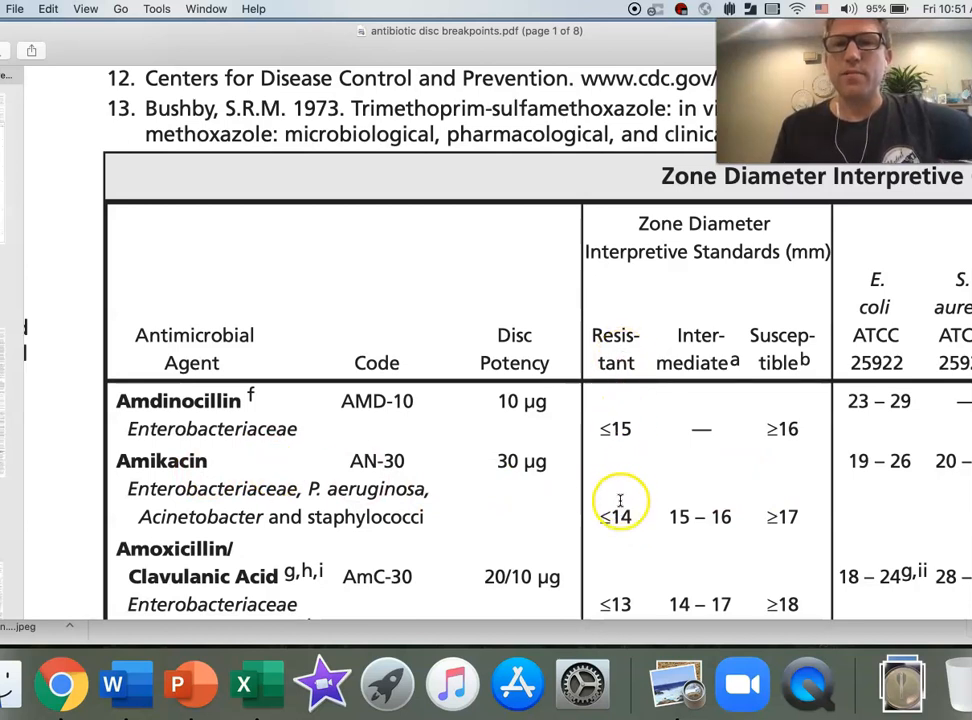
pyautogui.moveTo(768, 512)
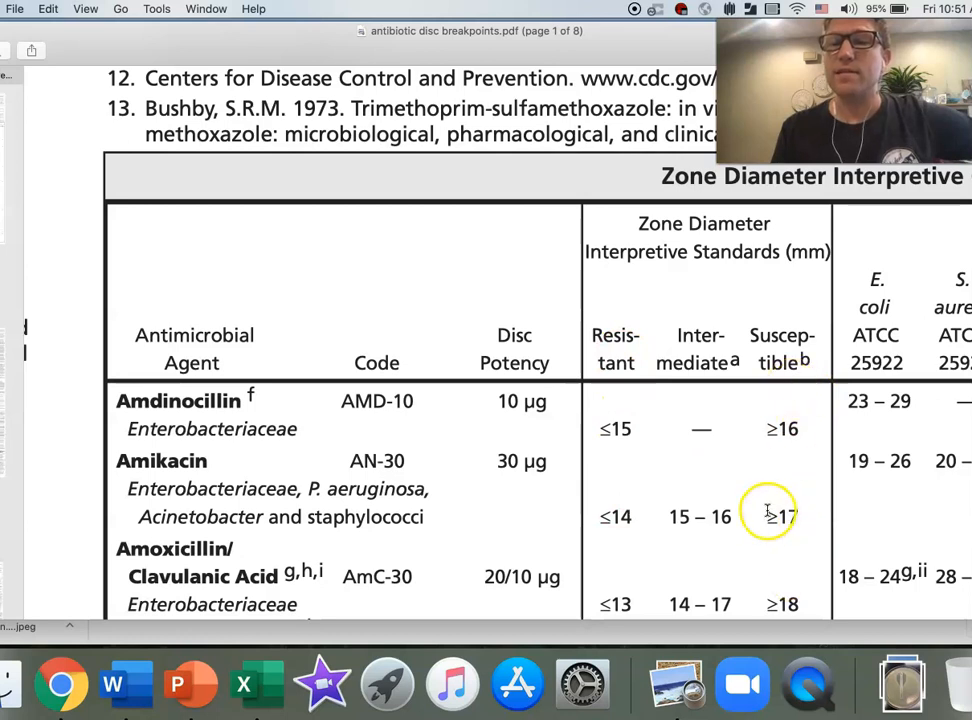
pyautogui.moveTo(727, 517)
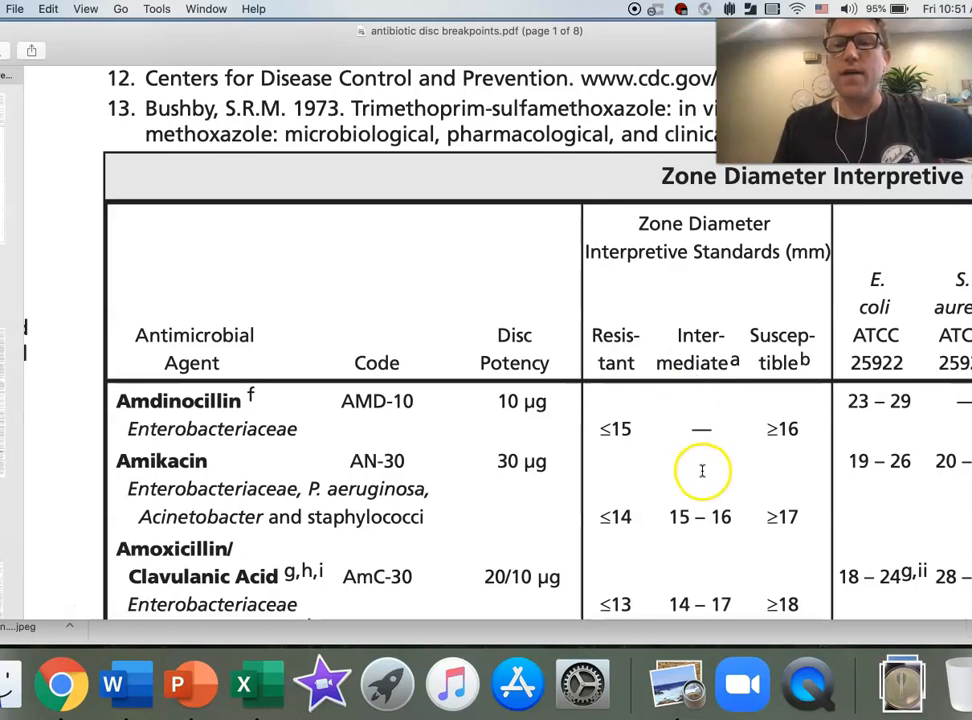
pyautogui.moveTo(646, 505)
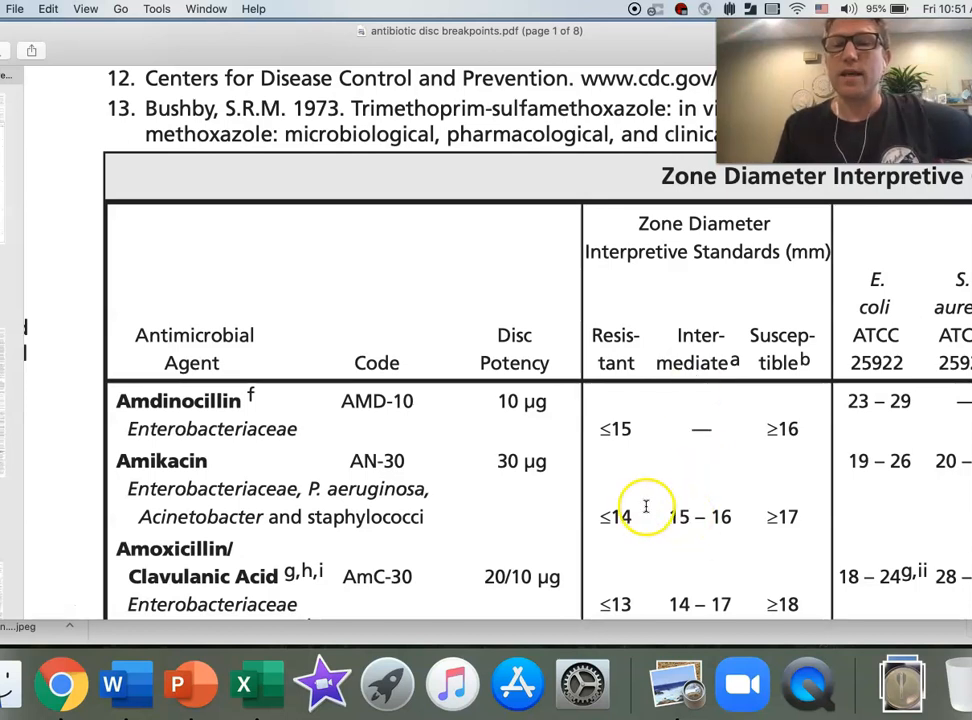
pyautogui.moveTo(773, 519)
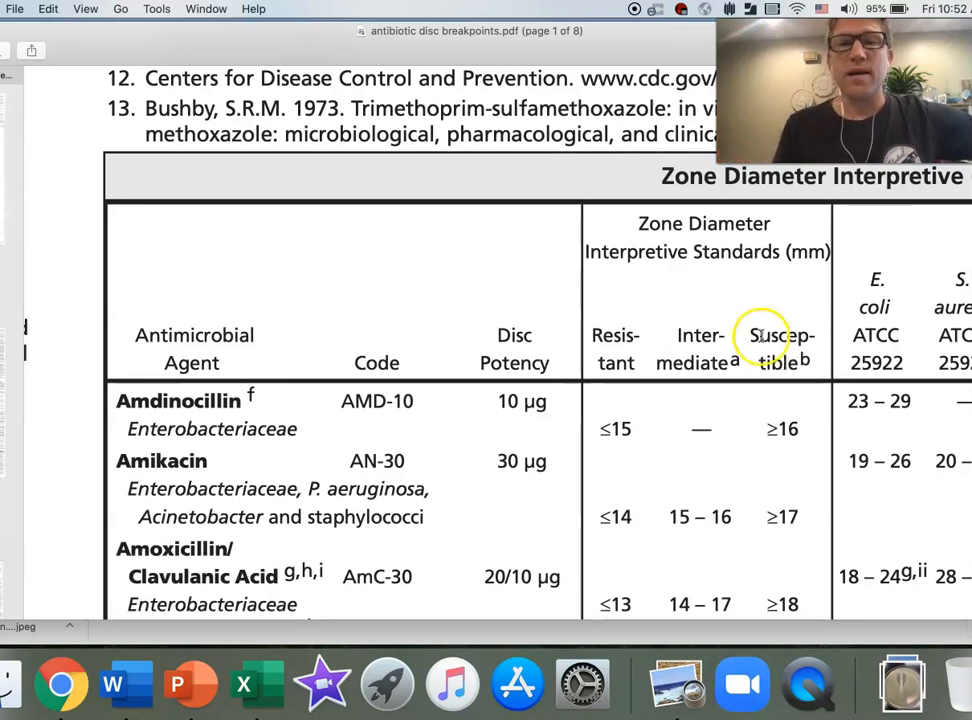
pyautogui.moveTo(478, 319)
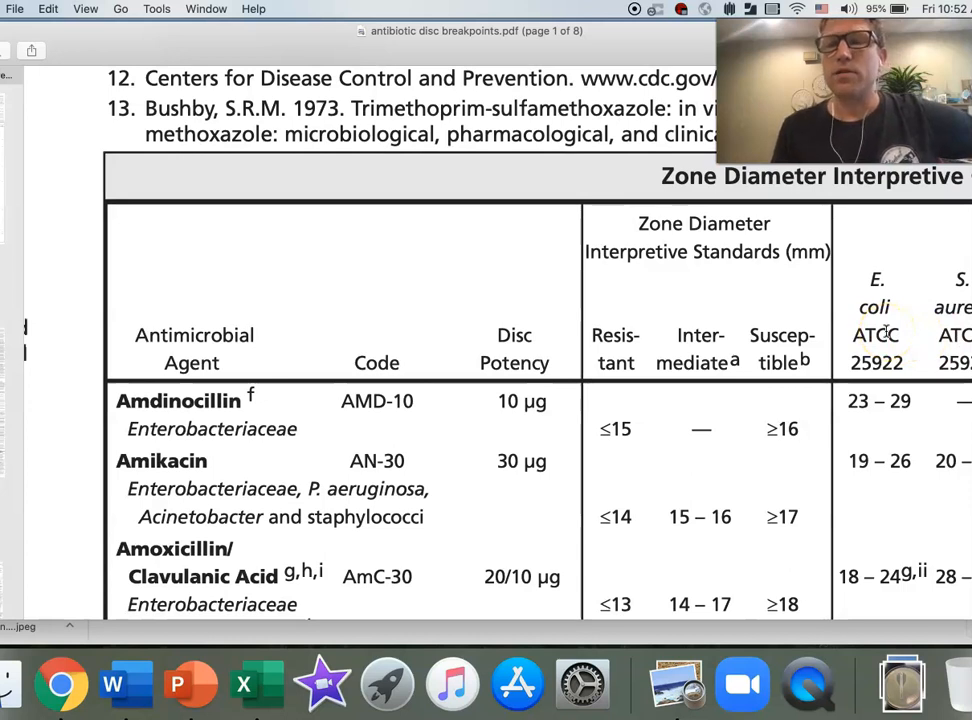
pyautogui.moveTo(434, 312)
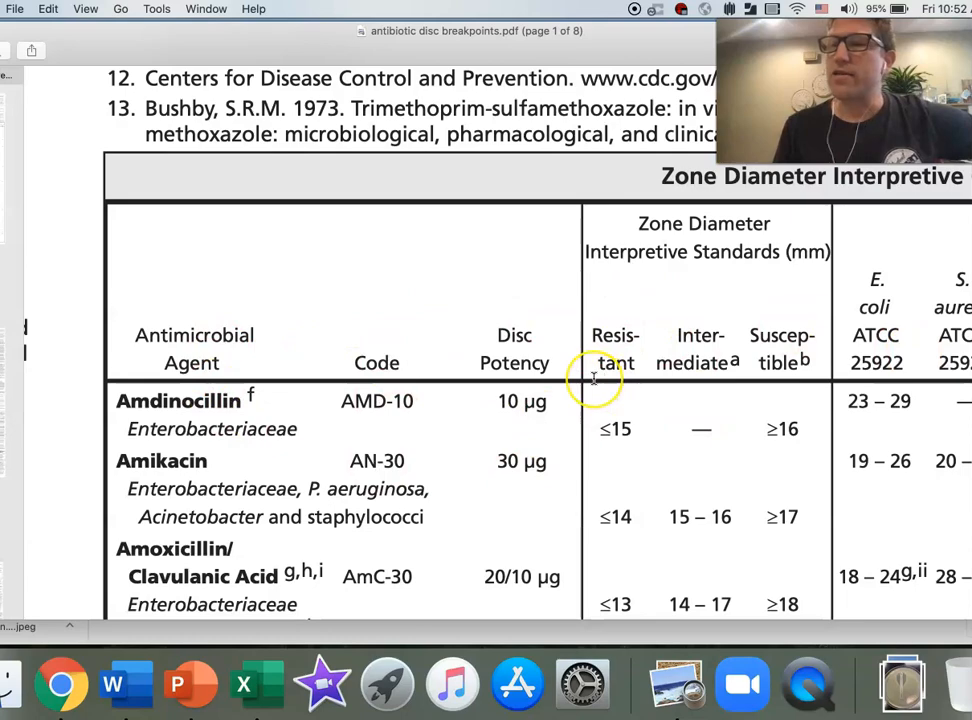
# Scroll to page 2 and mark the Imipenem IPM-10 row.
pyautogui.scroll(-3)
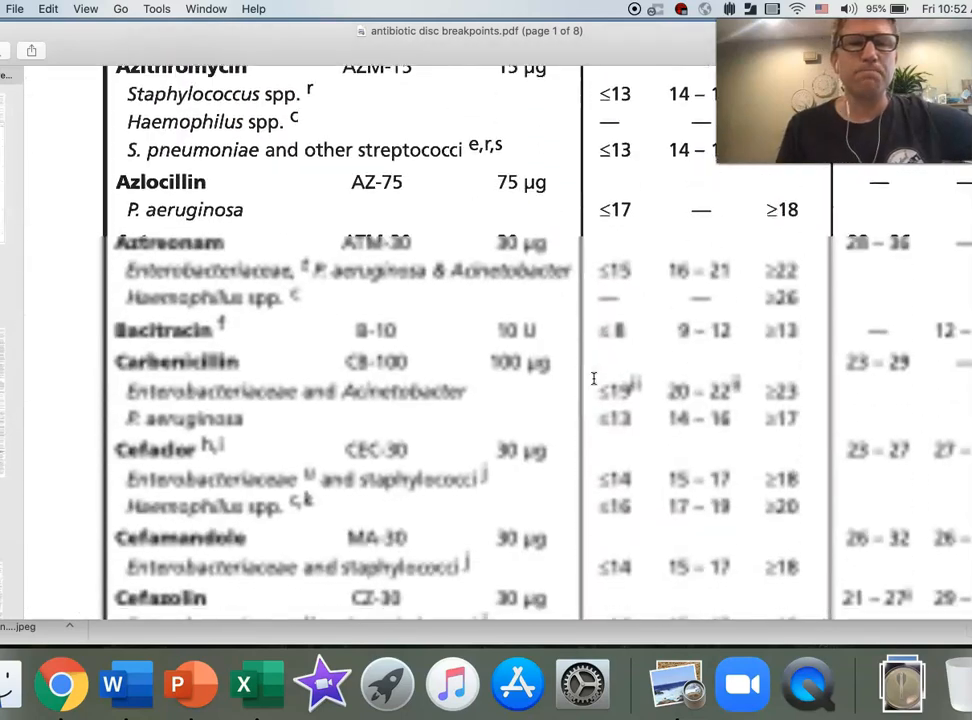
pyautogui.scroll(-3)
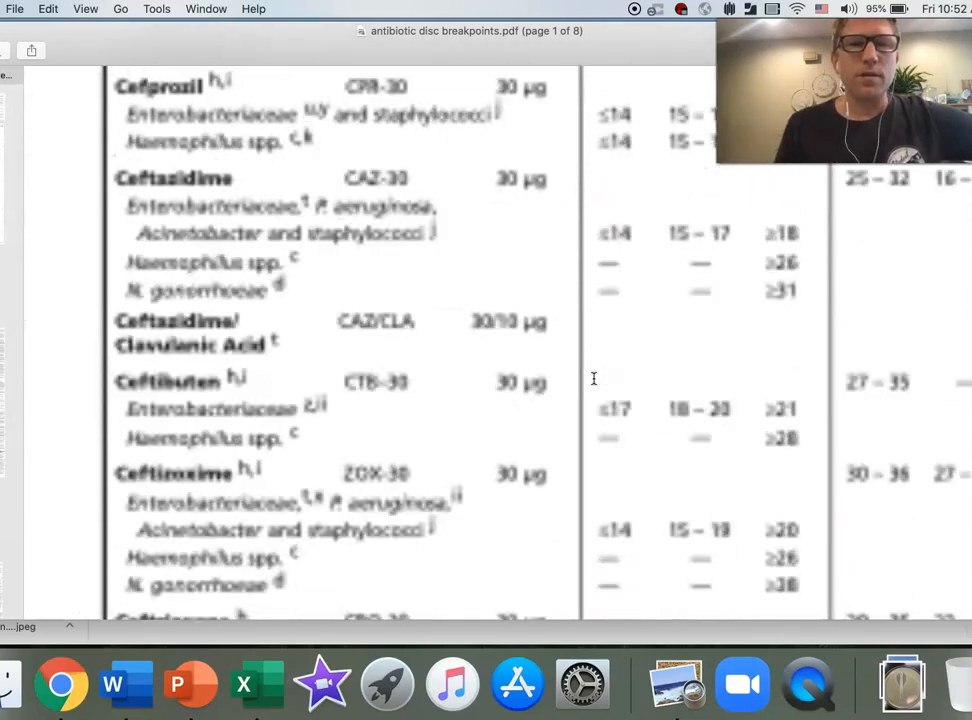
pyautogui.scroll(-3)
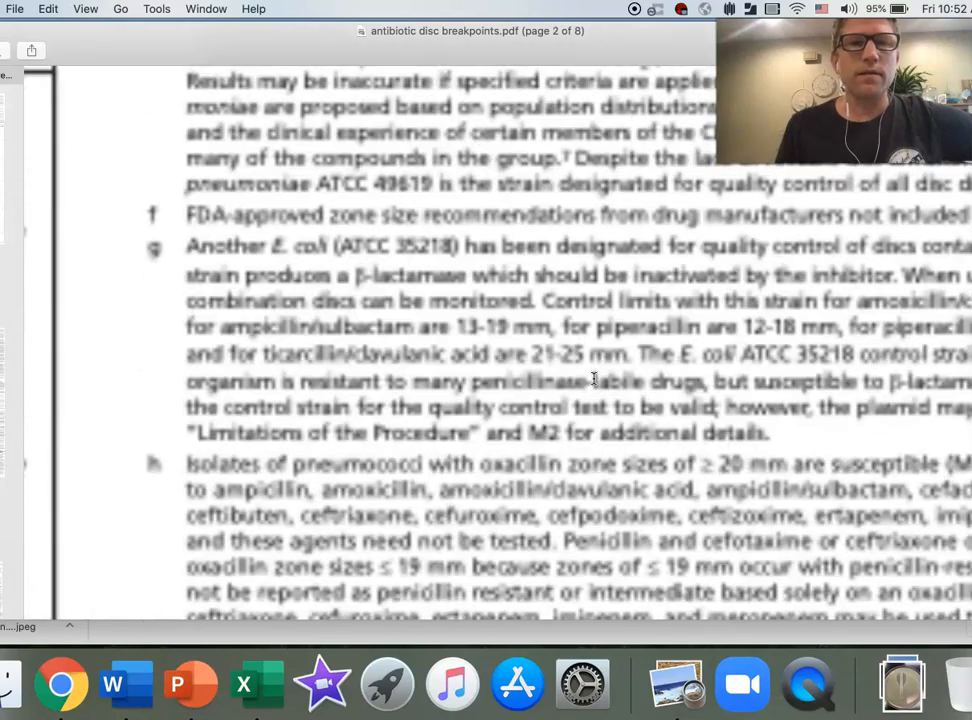
pyautogui.scroll(-3)
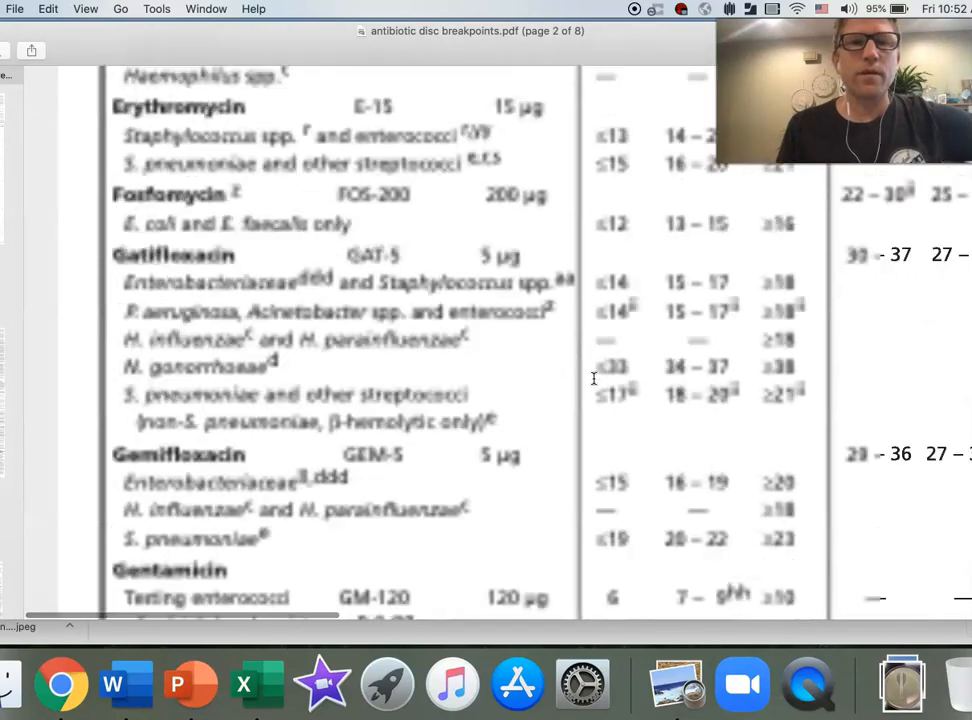
pyautogui.scroll(-3)
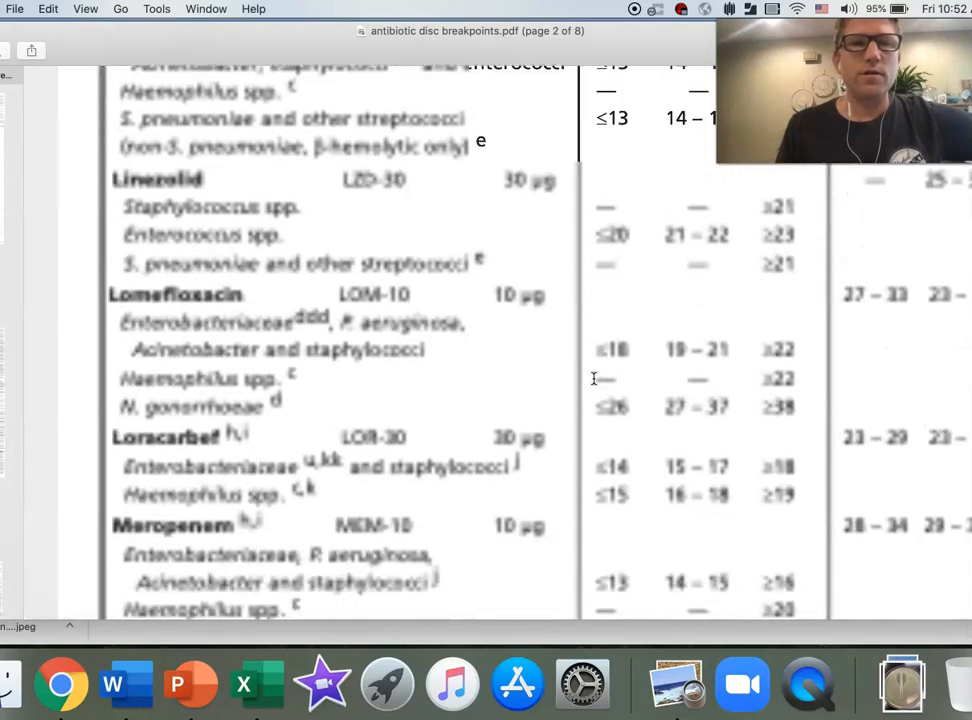
pyautogui.scroll(3)
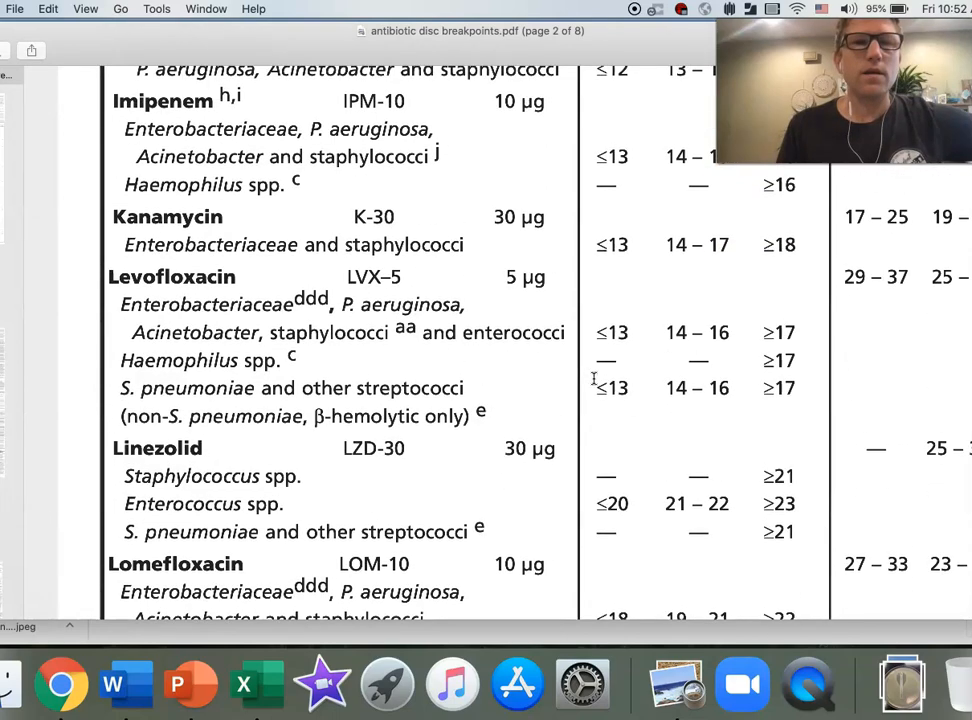
pyautogui.scroll(3)
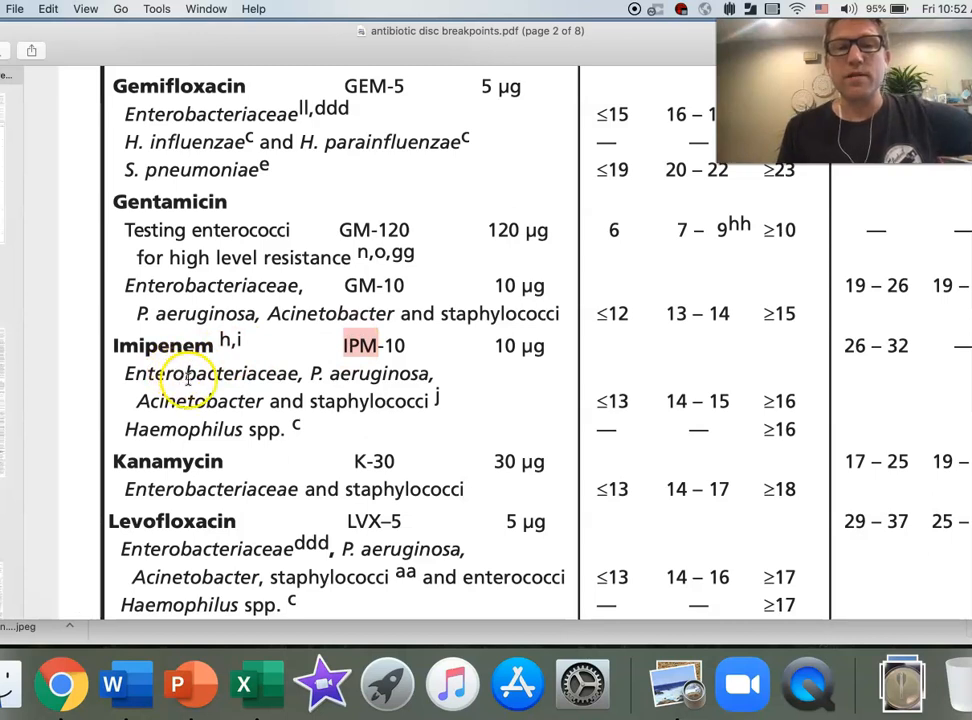
pyautogui.moveTo(310, 373)
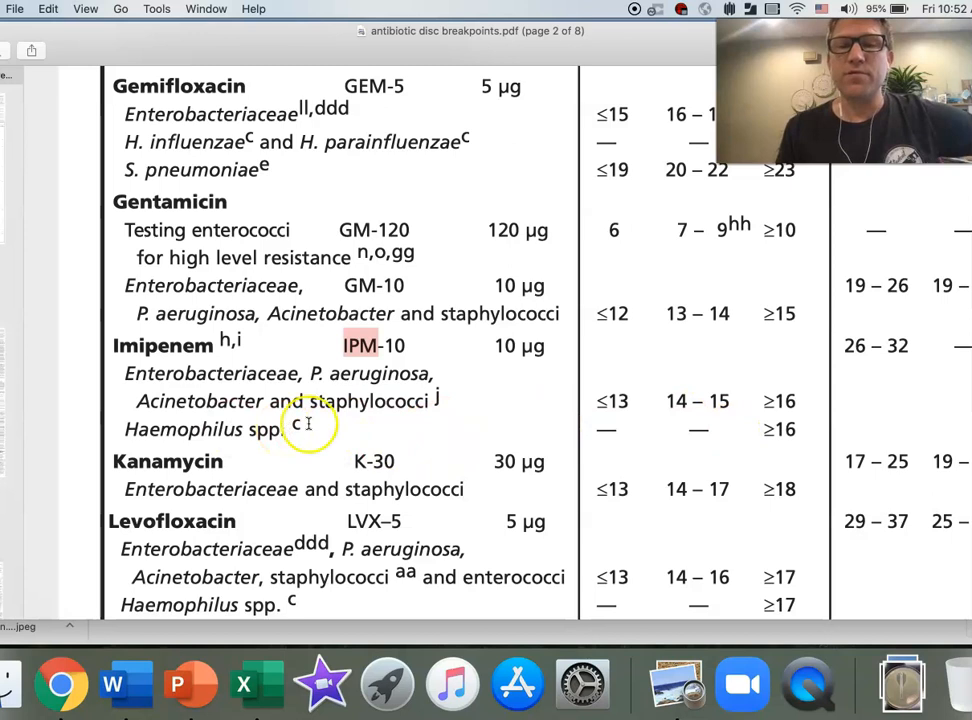
pyautogui.moveTo(765, 430)
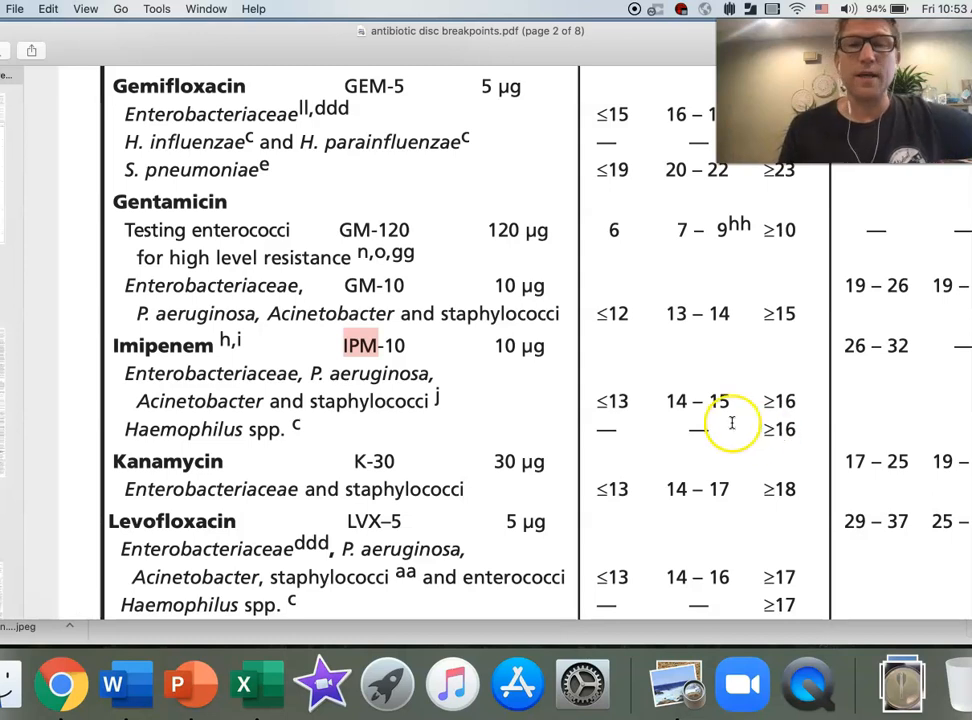
pyautogui.moveTo(218, 375)
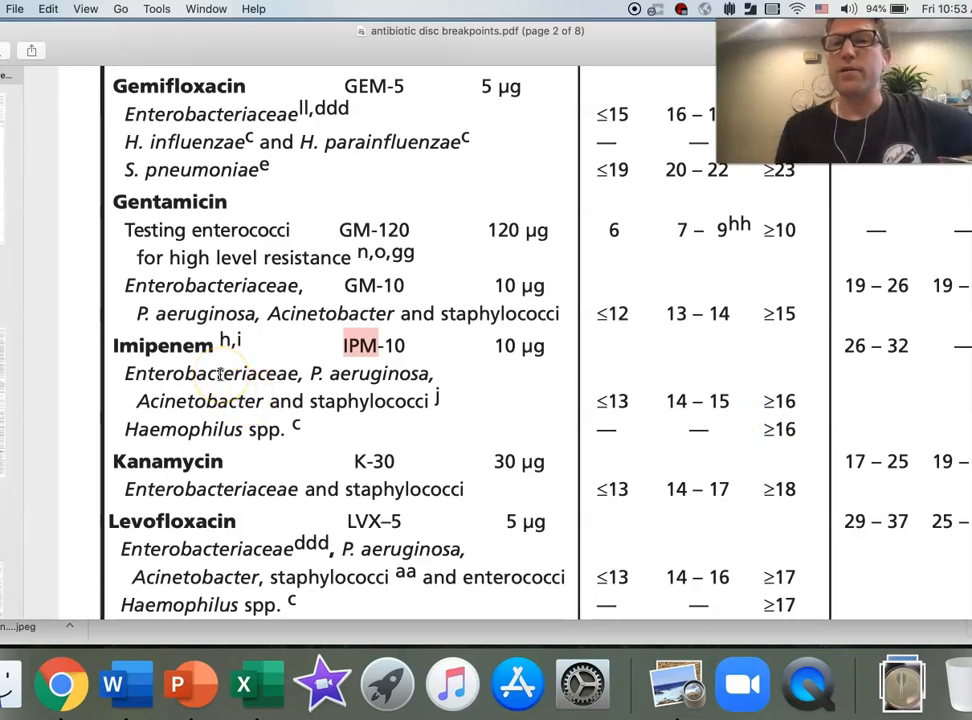
pyautogui.moveTo(125, 684)
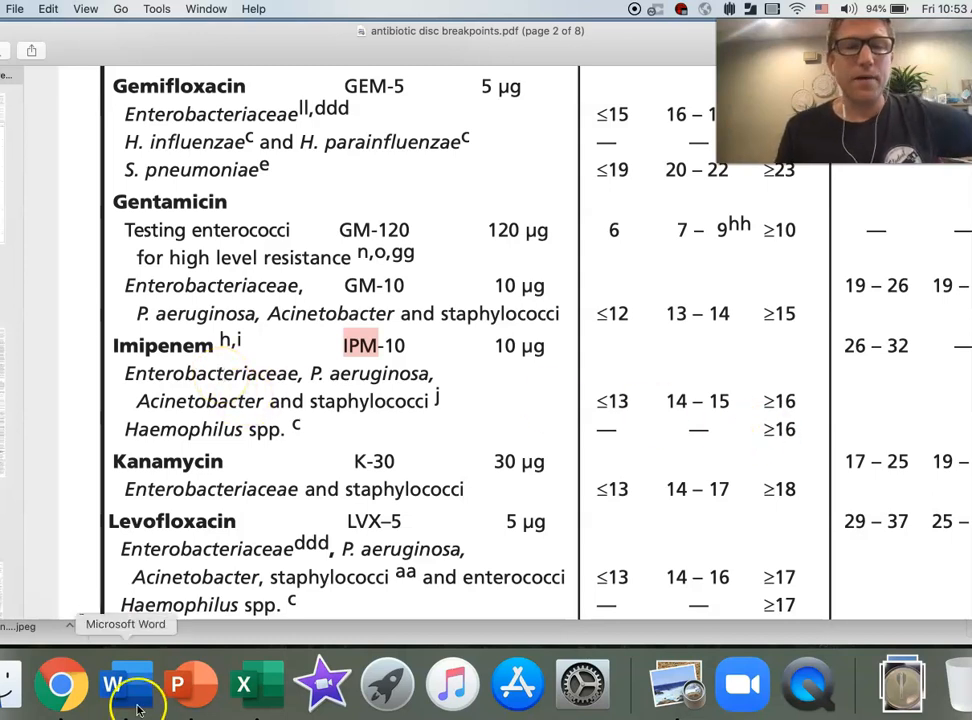
pyautogui.click(126, 684)
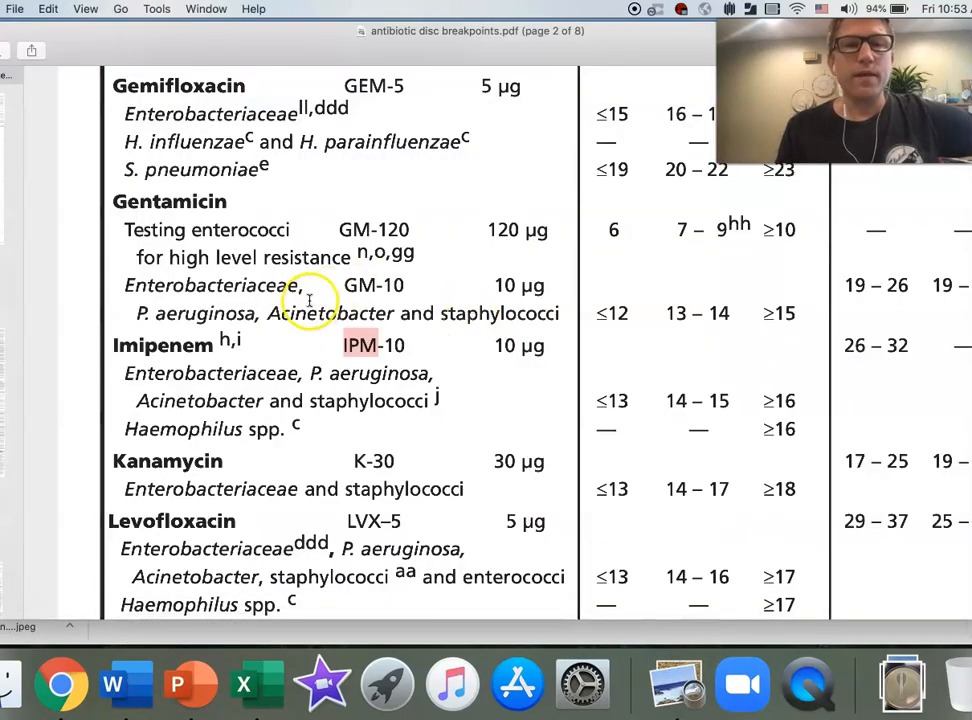
# Highlight Imipenem's Enterobacteriaceae cutoffs ≤13, 14–15 and ≥16.
pyautogui.doubleClick(210, 373)
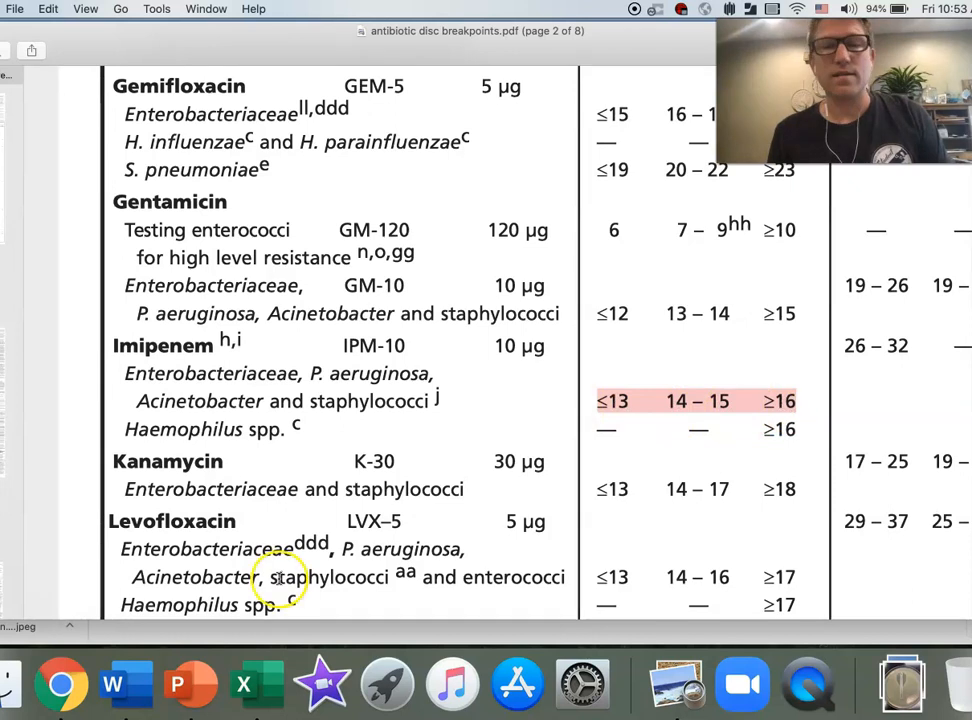
pyautogui.click(126, 683)
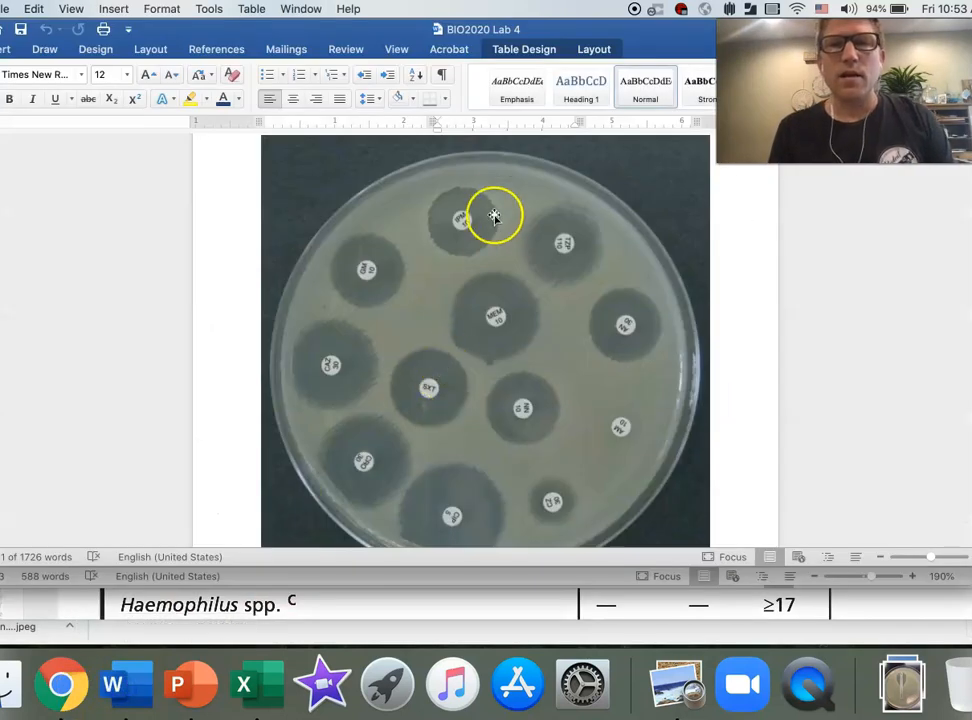
pyautogui.scroll(-3)
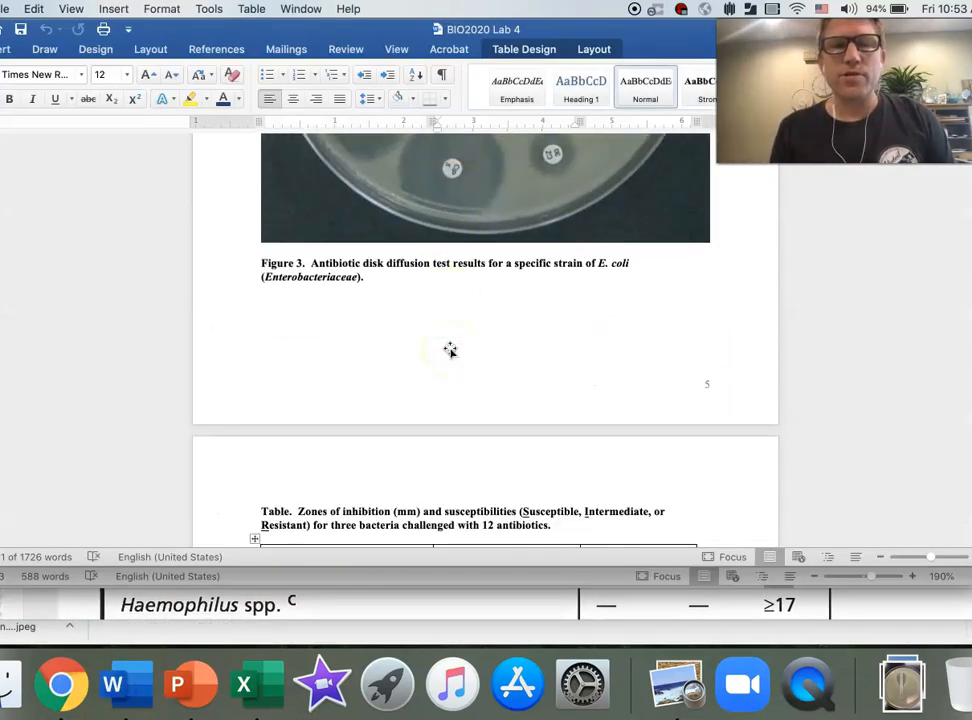
pyautogui.scroll(-3)
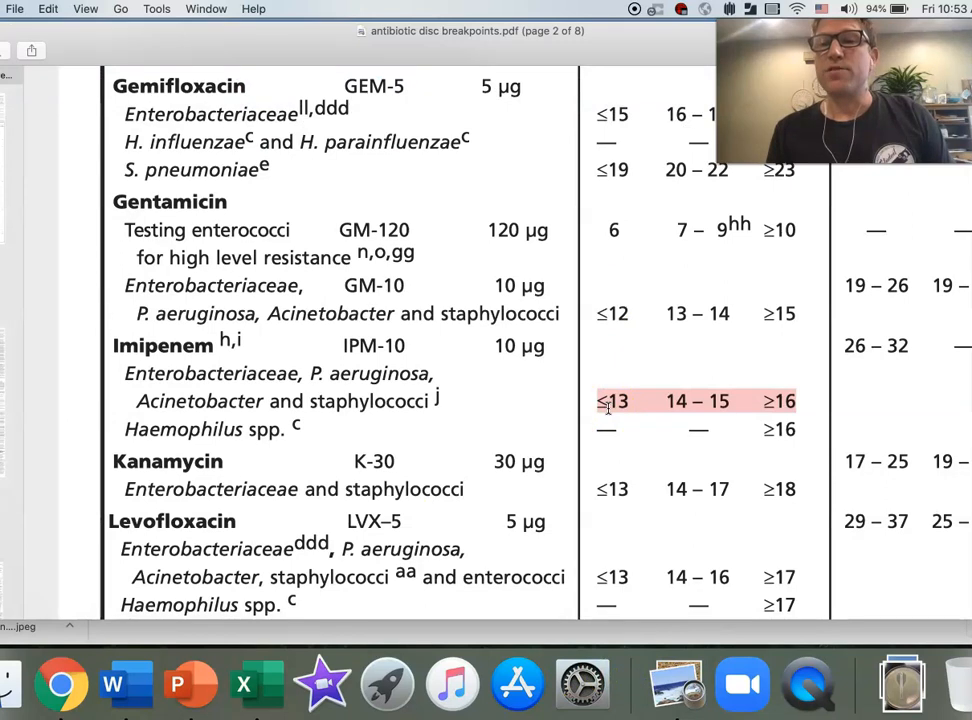
pyautogui.moveTo(131, 684)
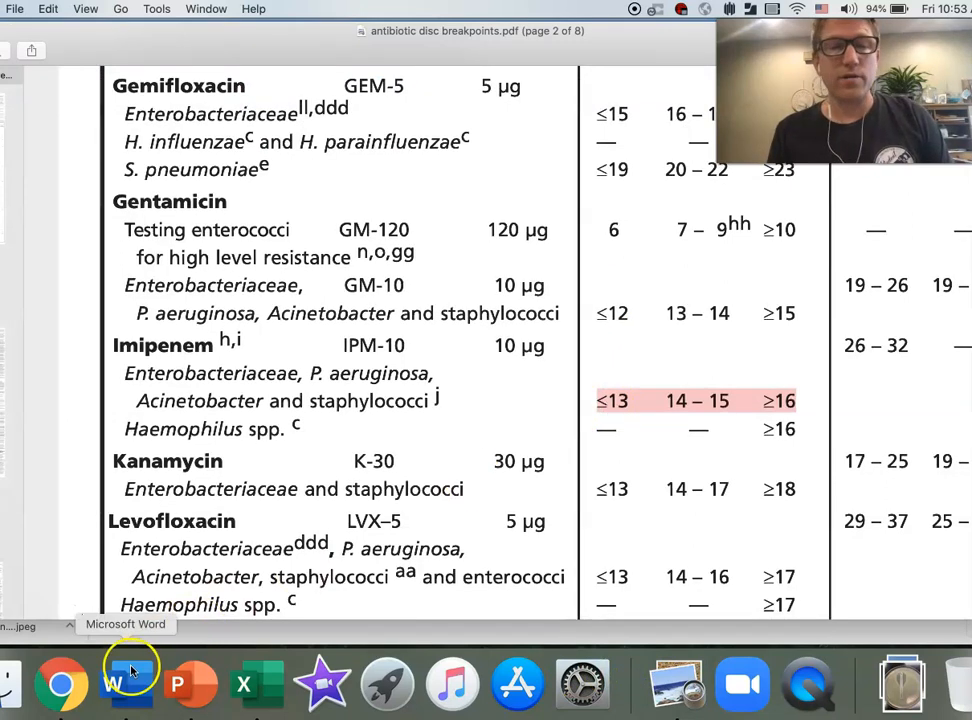
# Switch back to the Word lab report via its Dock icon.
pyautogui.click(131, 683)
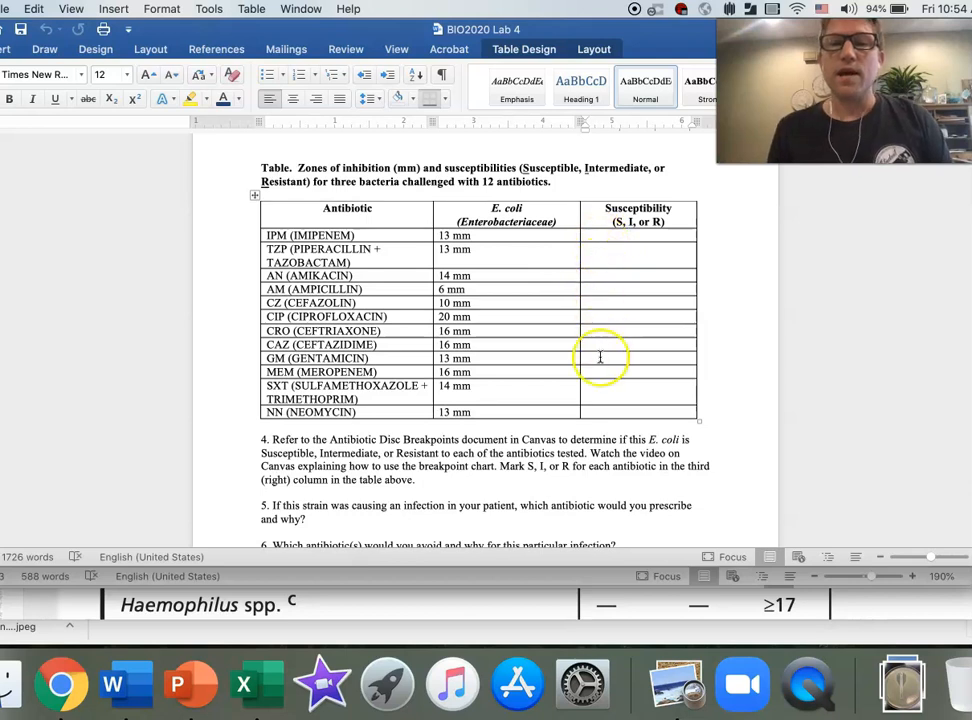
pyautogui.moveTo(632, 264)
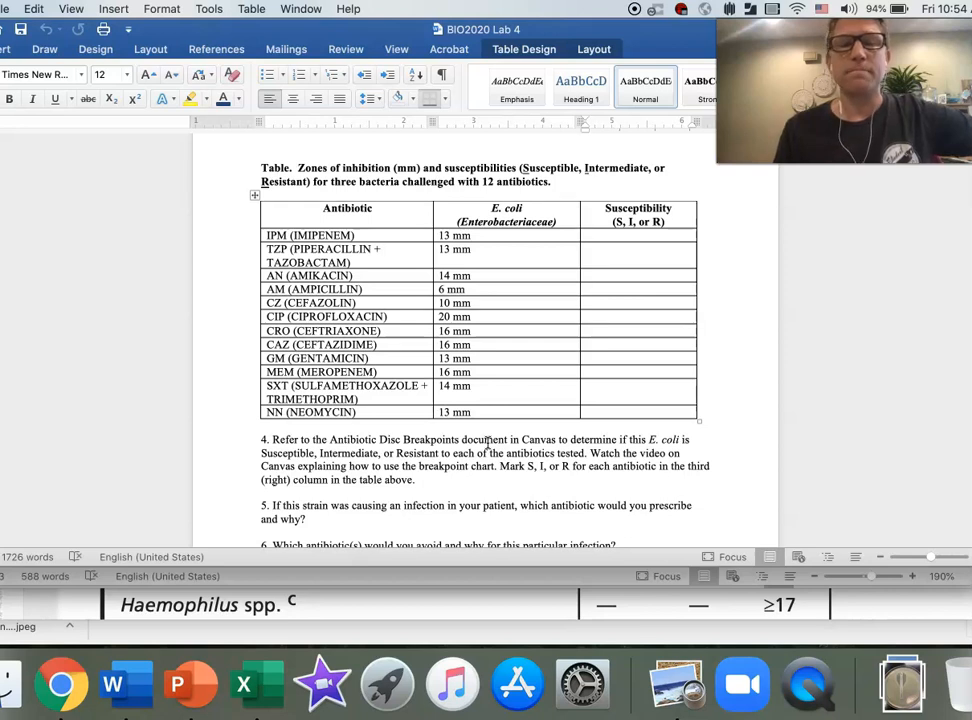
pyautogui.click(585, 235)
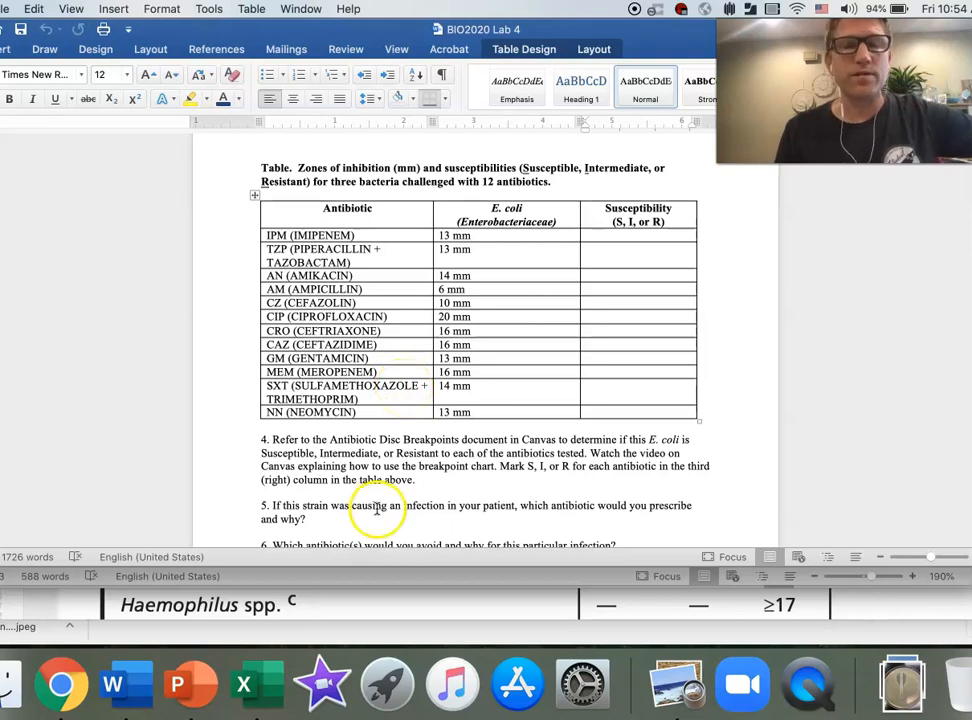
pyautogui.moveTo(163, 543)
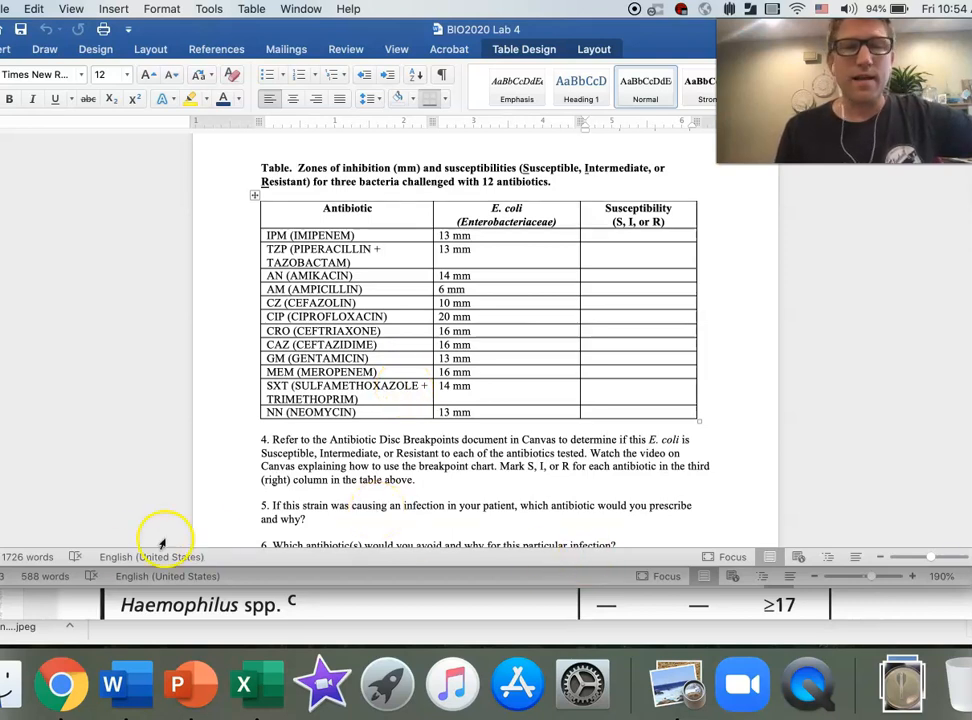